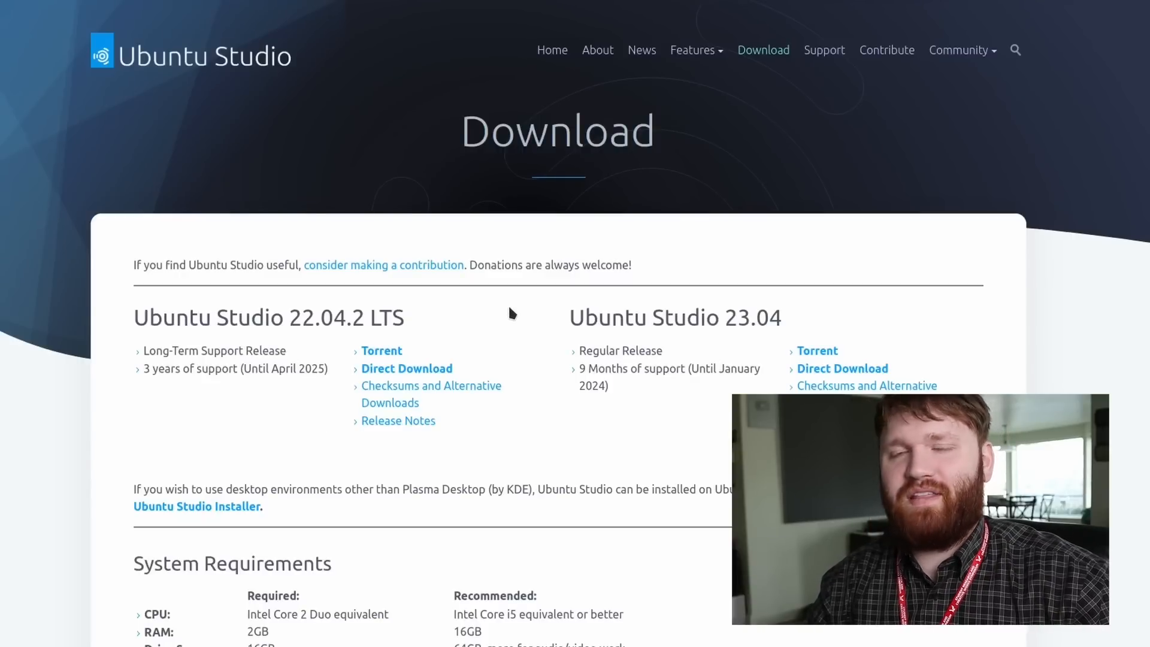
{"action": "mouse_move", "coordinate": [458, 281]}
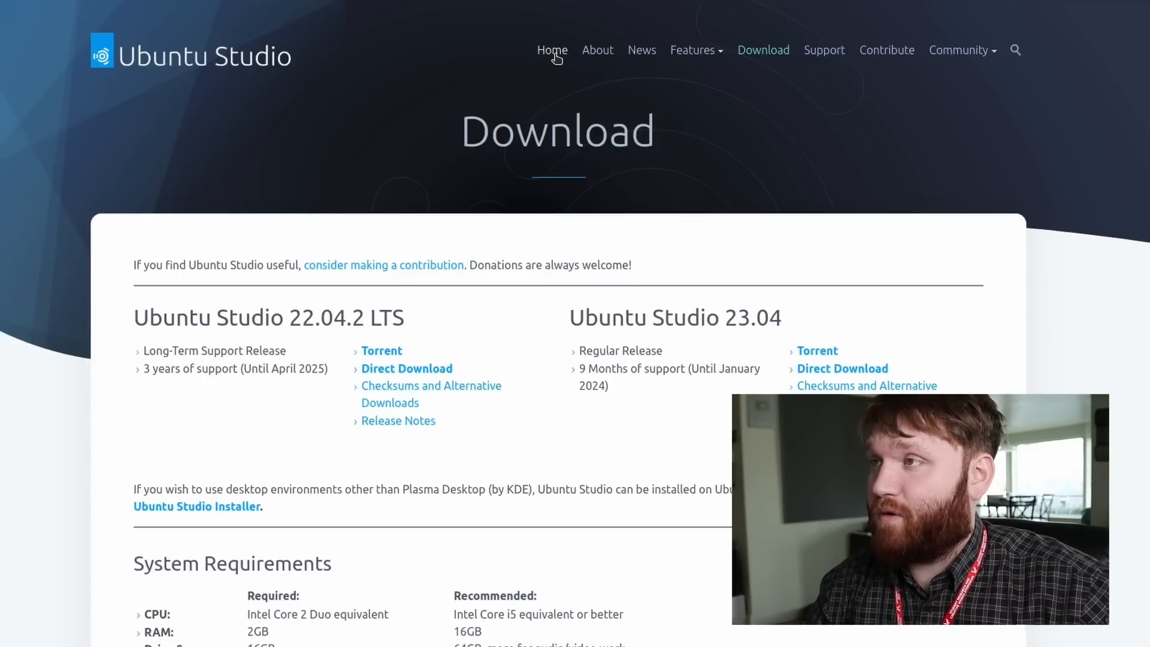
{"action": "mouse_move", "coordinate": [550, 50]}
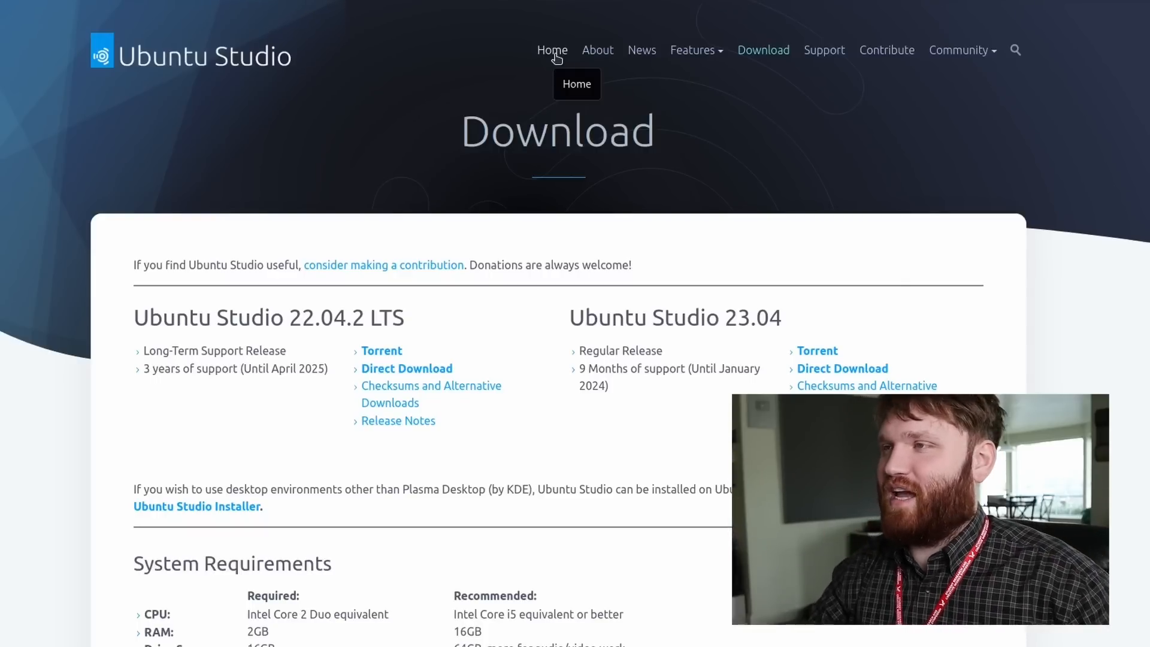
- Browse the Ubuntu Studio home page from top to bottom before heading to the Video features
{"action": "left_click", "coordinate": [551, 50]}
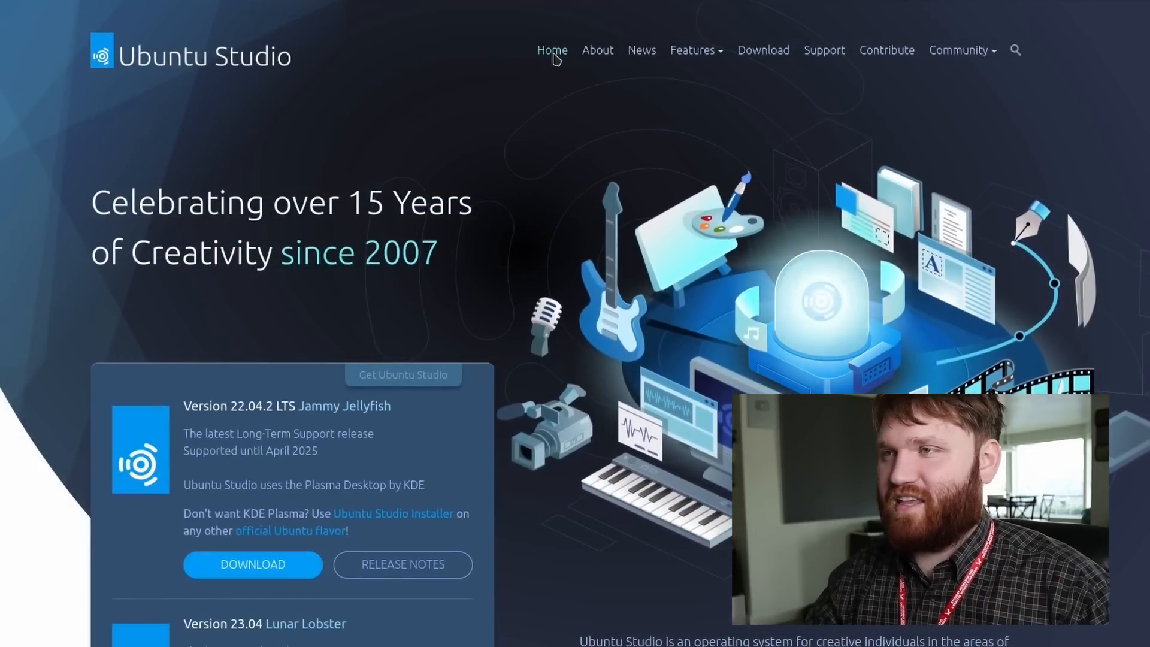
{"action": "scroll", "scroll_direction": "down", "scroll_amount": 3}
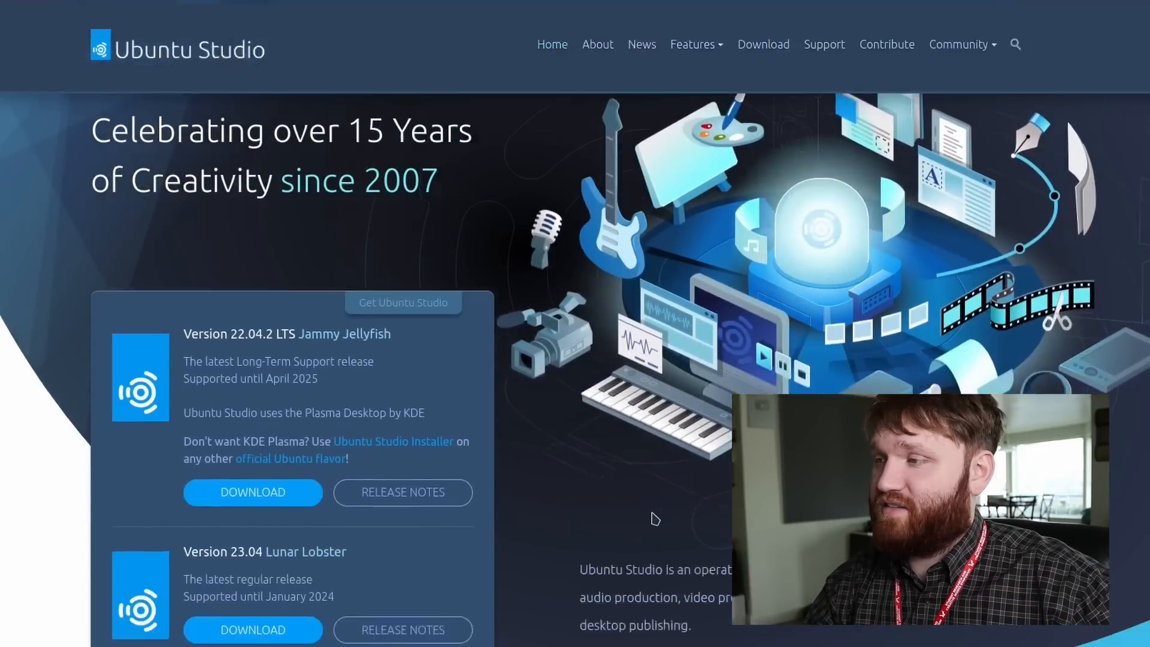
{"action": "scroll", "scroll_direction": "down", "scroll_amount": 3}
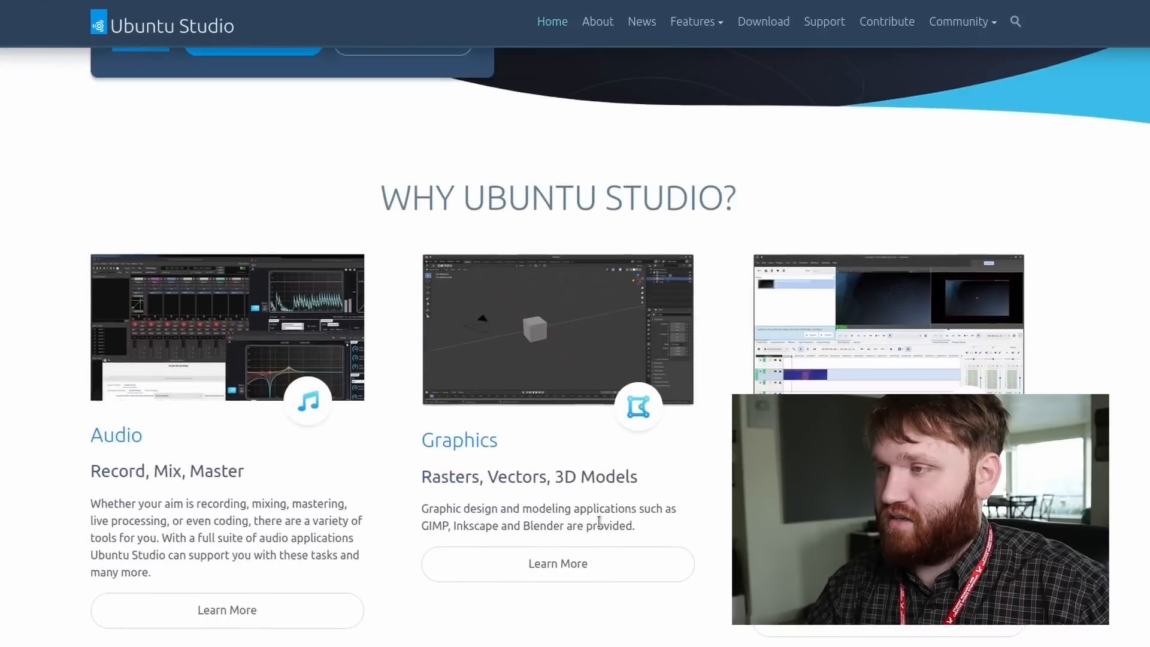
{"action": "scroll", "scroll_direction": "down", "scroll_amount": 3}
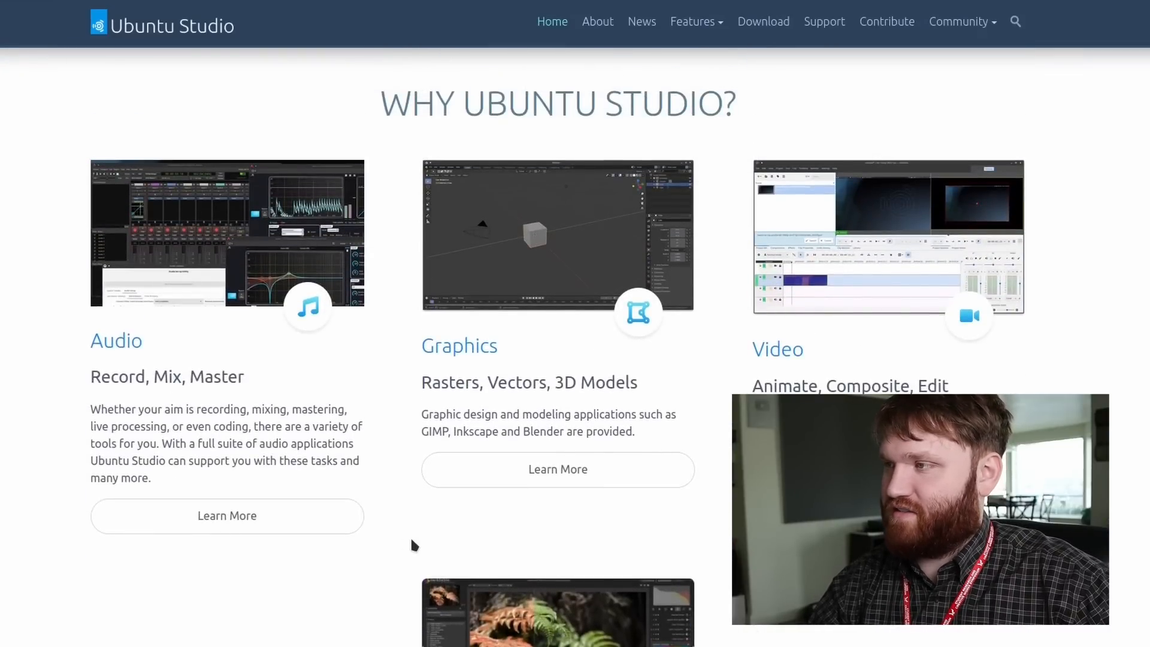
{"action": "scroll", "scroll_direction": "down", "scroll_amount": 3}
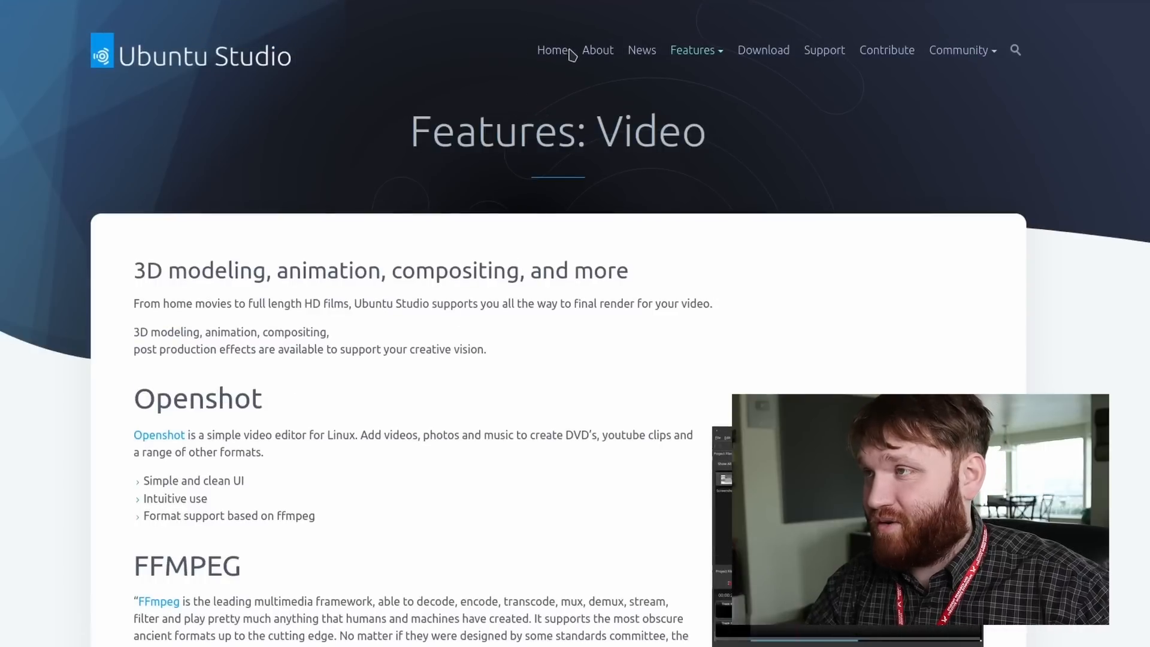
- From the home page, view the Features: Graphics page covering Blender and Inkscape
{"action": "left_click", "coordinate": [551, 50]}
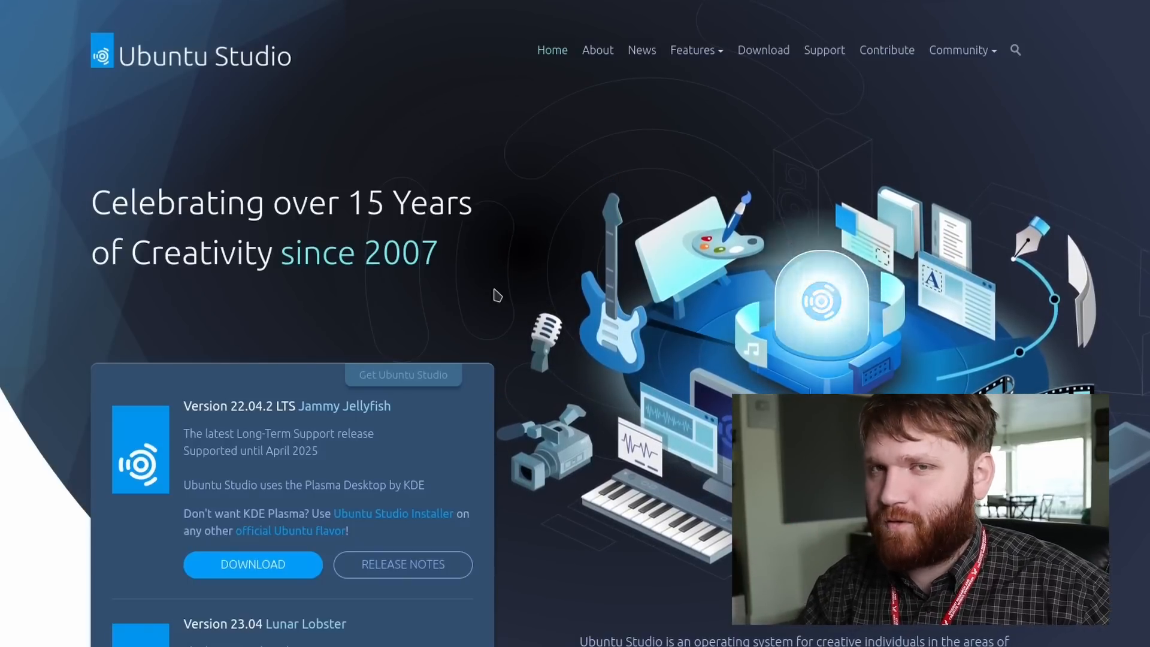
{"action": "left_click", "coordinate": [692, 50]}
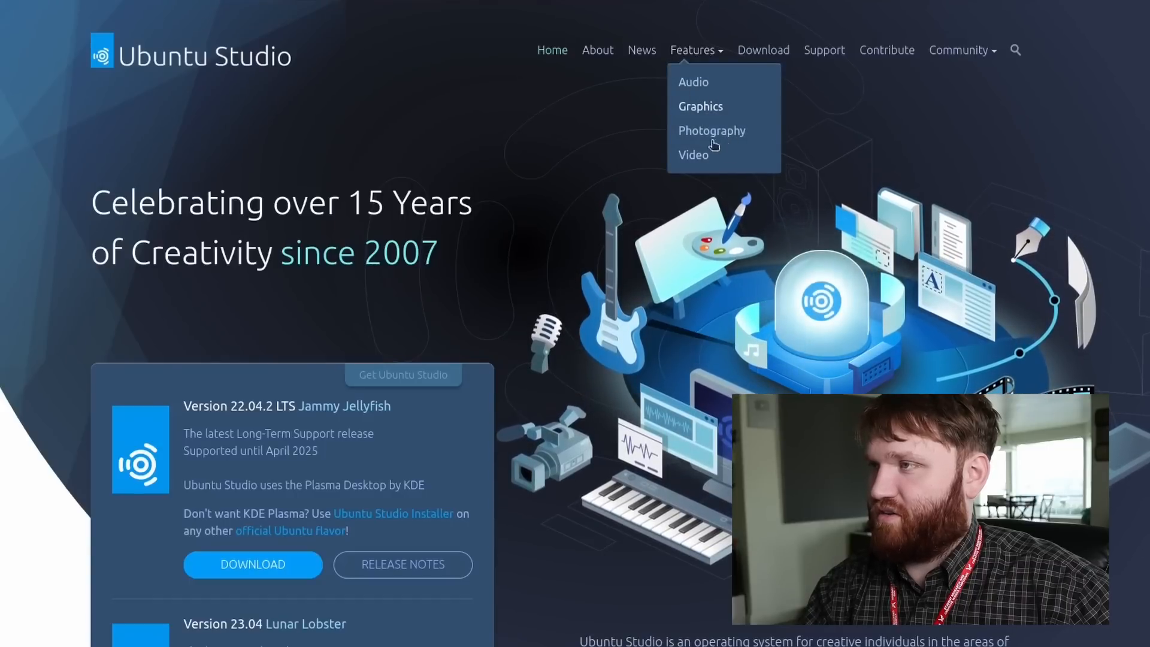
{"action": "left_click", "coordinate": [699, 106]}
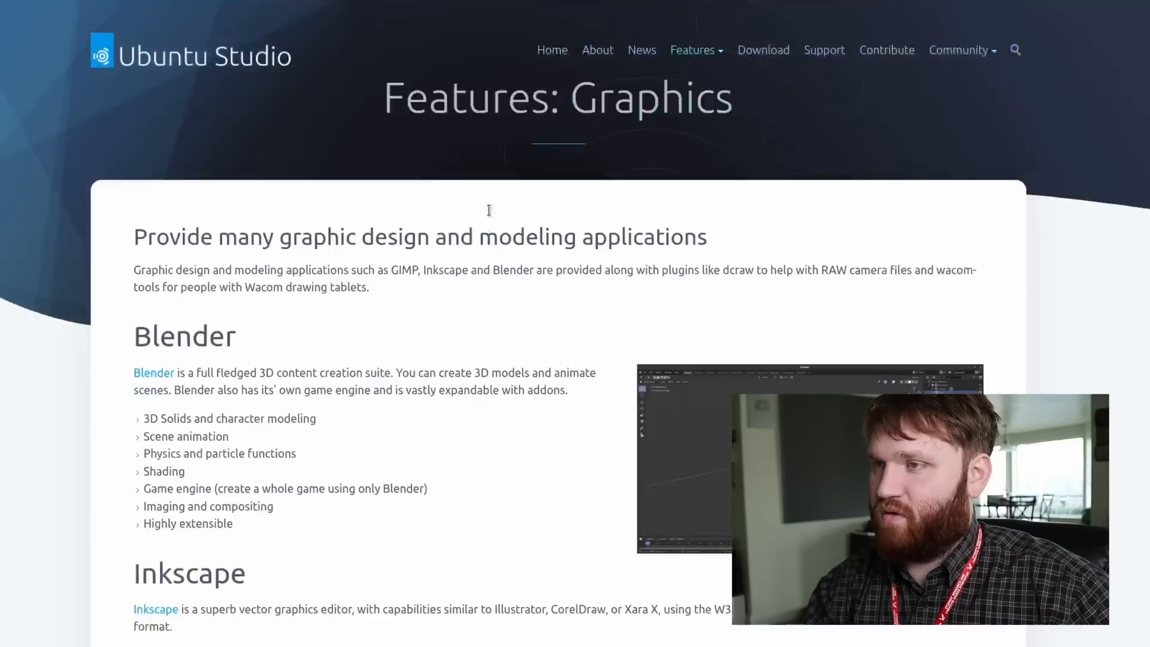
{"action": "scroll", "scroll_direction": "down", "scroll_amount": 3}
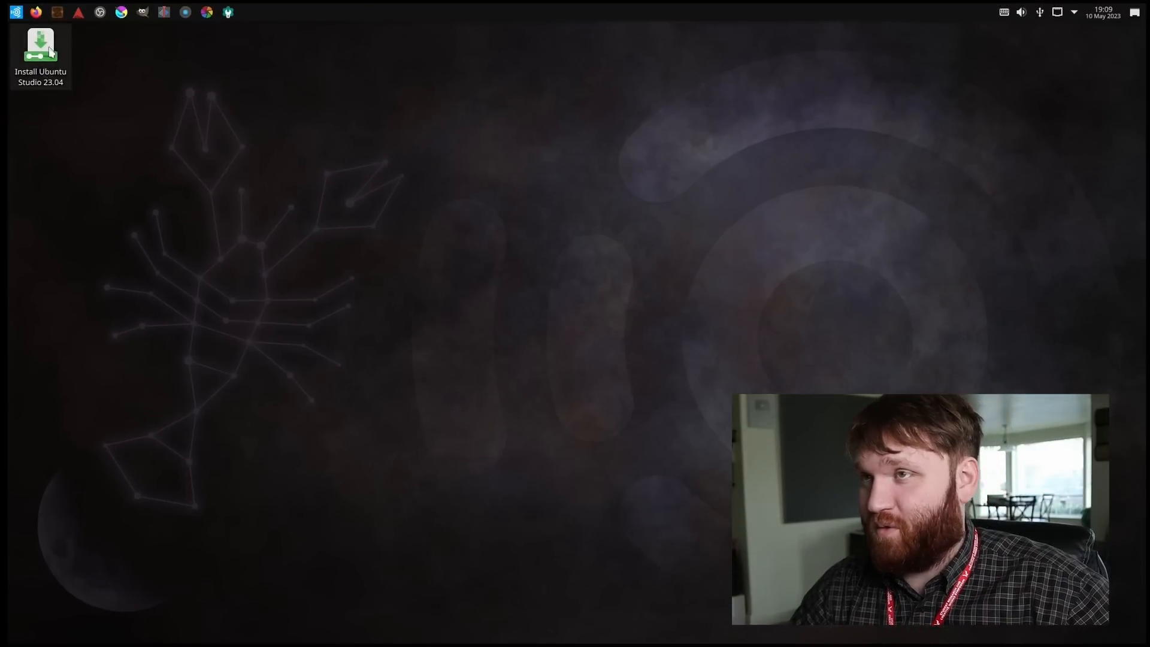
{"action": "mouse_move", "coordinate": [208, 12]}
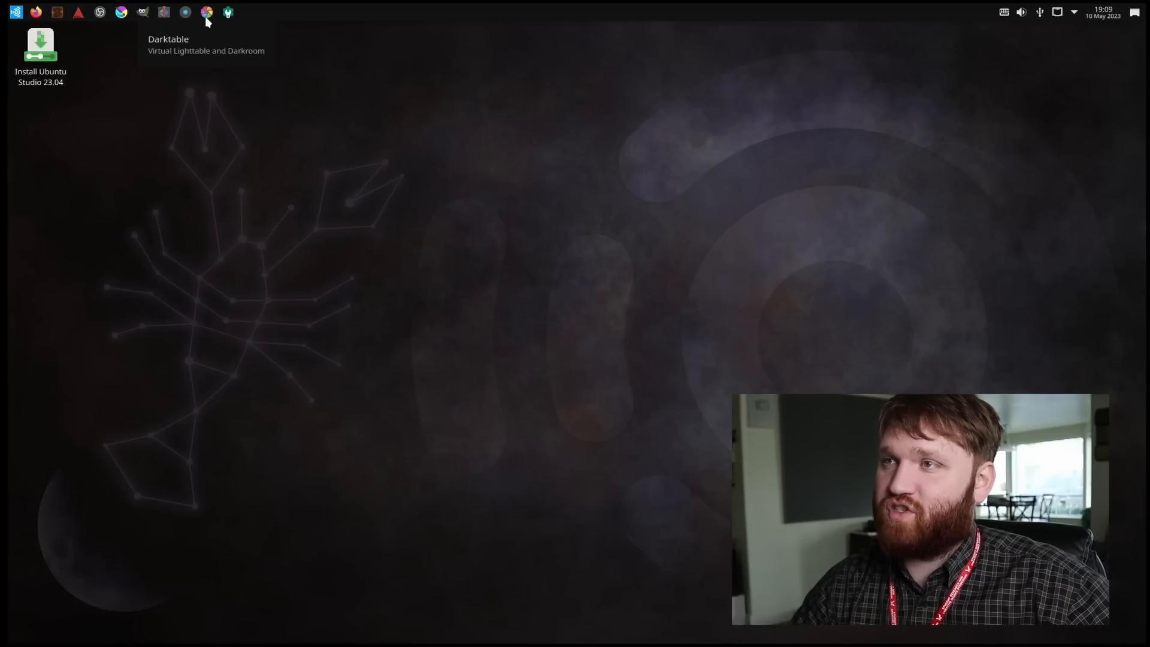
{"action": "mouse_move", "coordinate": [121, 12]}
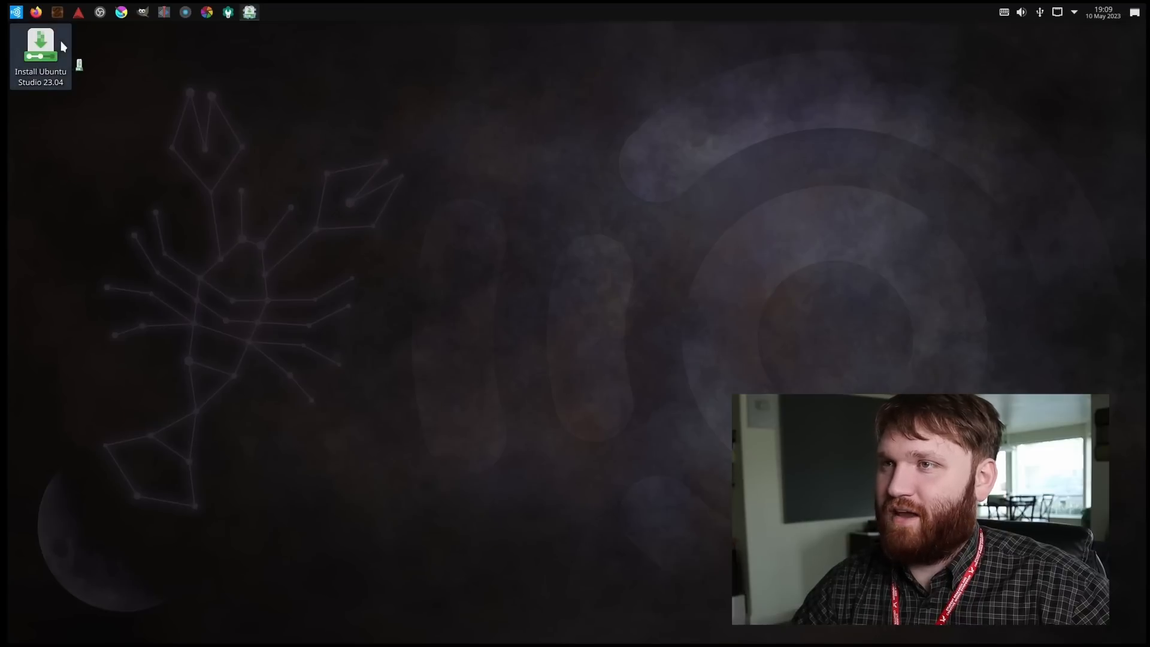
- Launch the Ubuntu Studio 23.04 installer and advance from Welcome to the Partitions page
{"action": "double_click", "coordinate": [41, 45]}
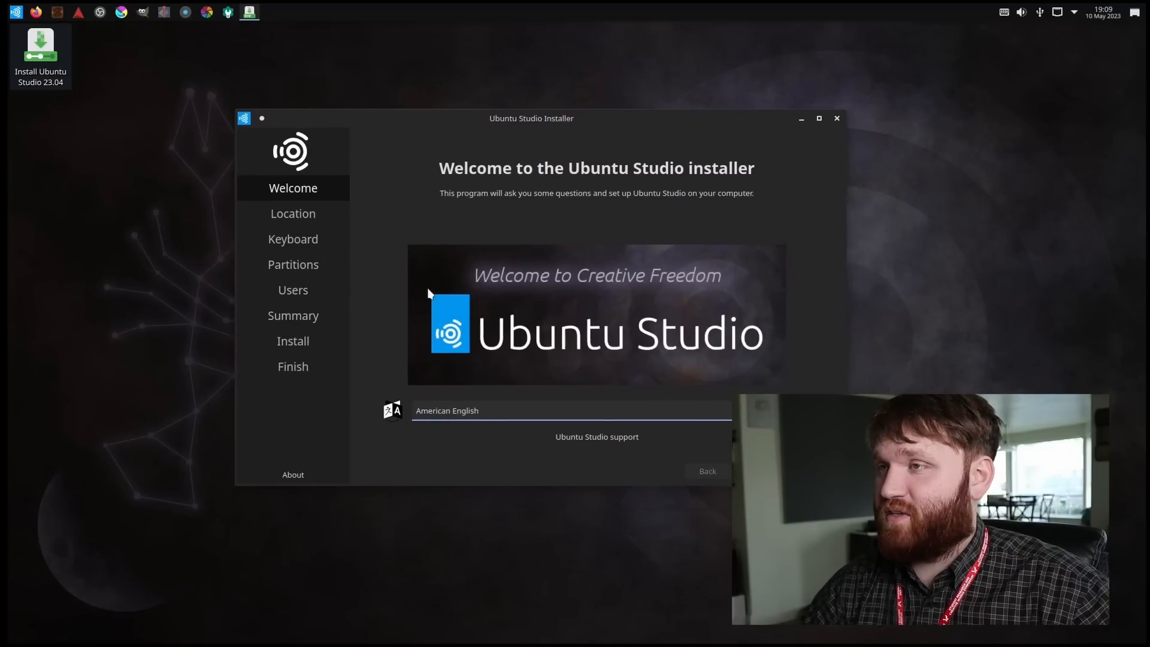
{"action": "mouse_move", "coordinate": [452, 393]}
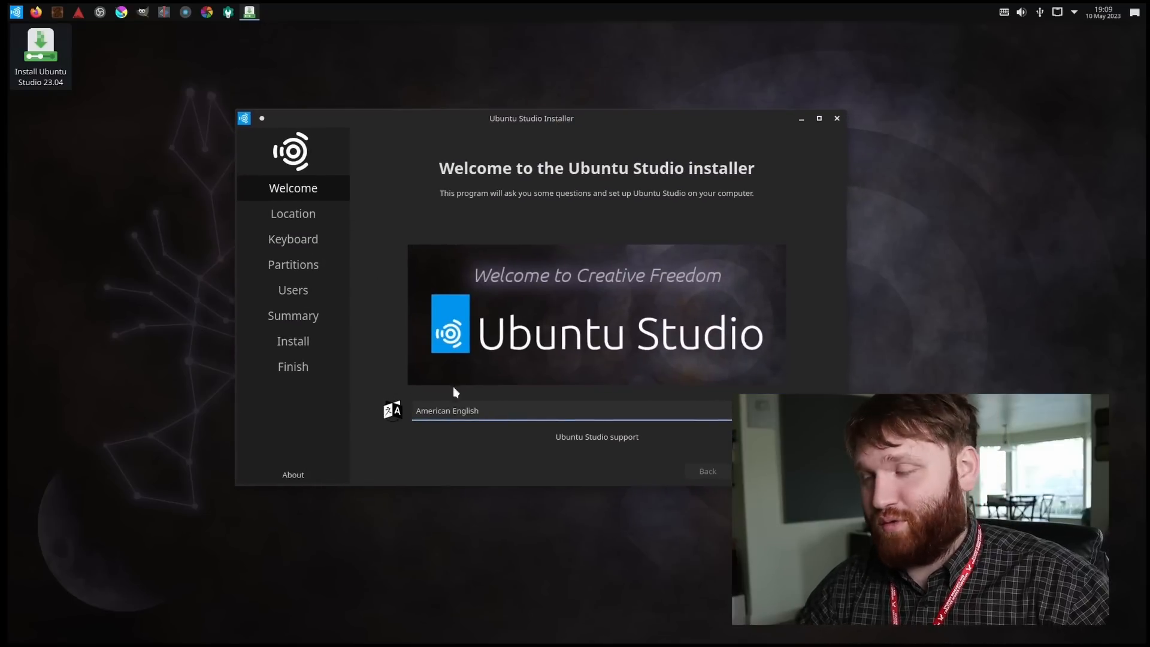
{"action": "left_click", "coordinate": [292, 213]}
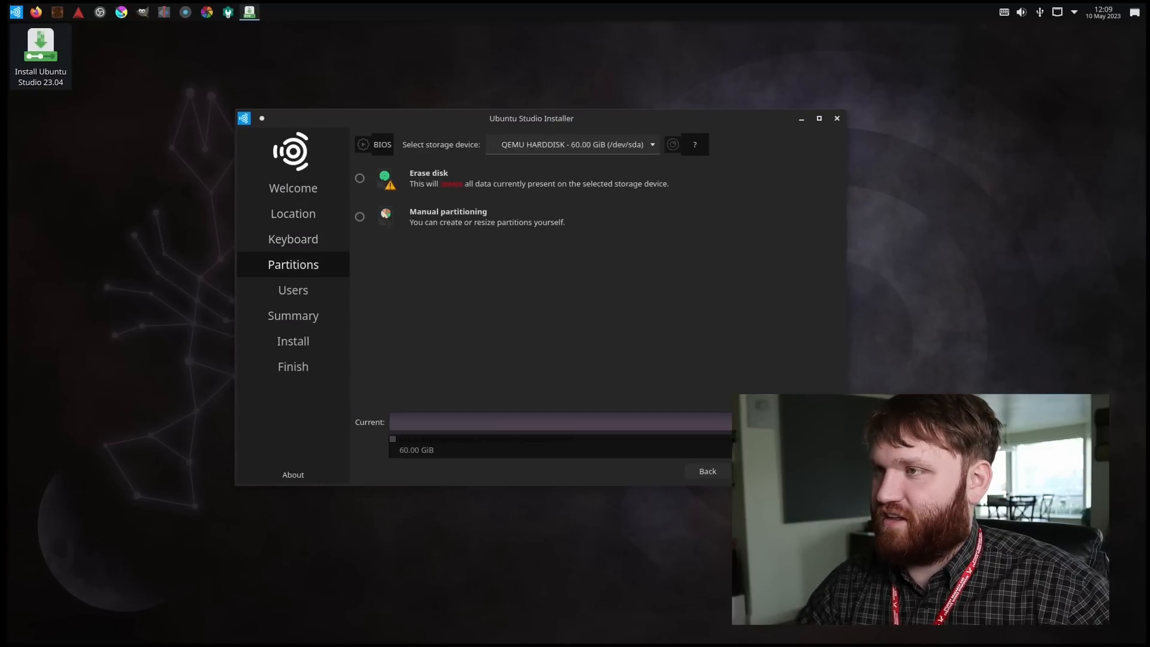
{"action": "left_click", "coordinate": [359, 179]}
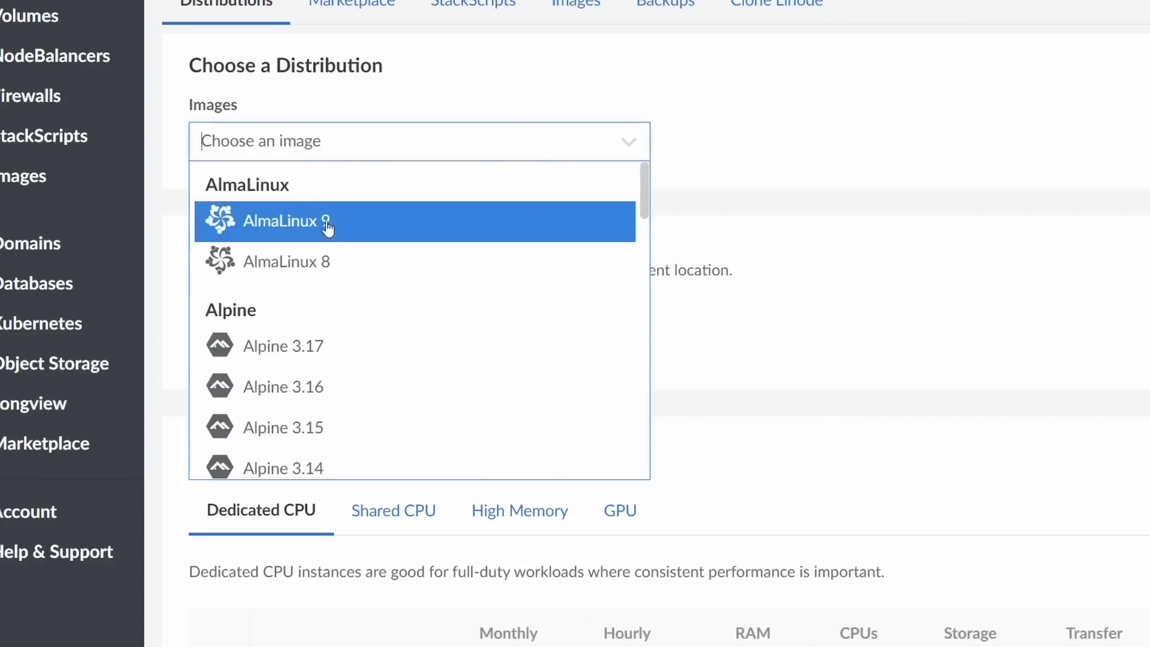
- Browse Linode's distribution image list, then its Marketplace catalogue of one-click apps
{"action": "scroll", "scroll_direction": "down", "scroll_amount": 3}
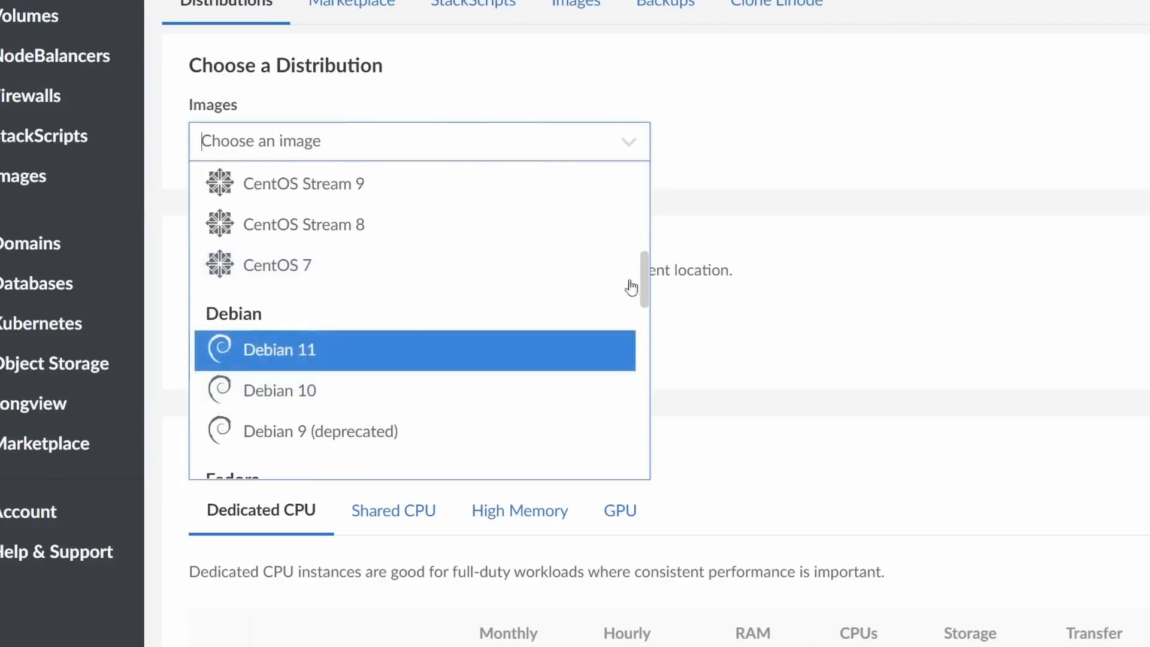
{"action": "scroll", "scroll_direction": "down", "scroll_amount": 3}
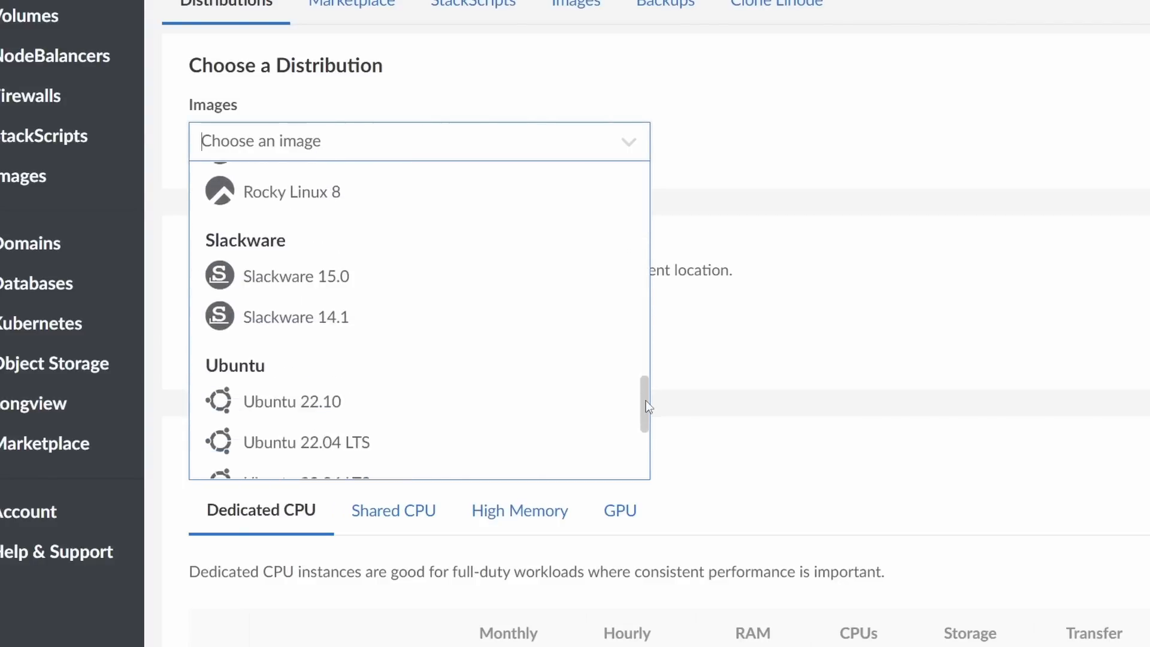
{"action": "left_click", "coordinate": [351, 4]}
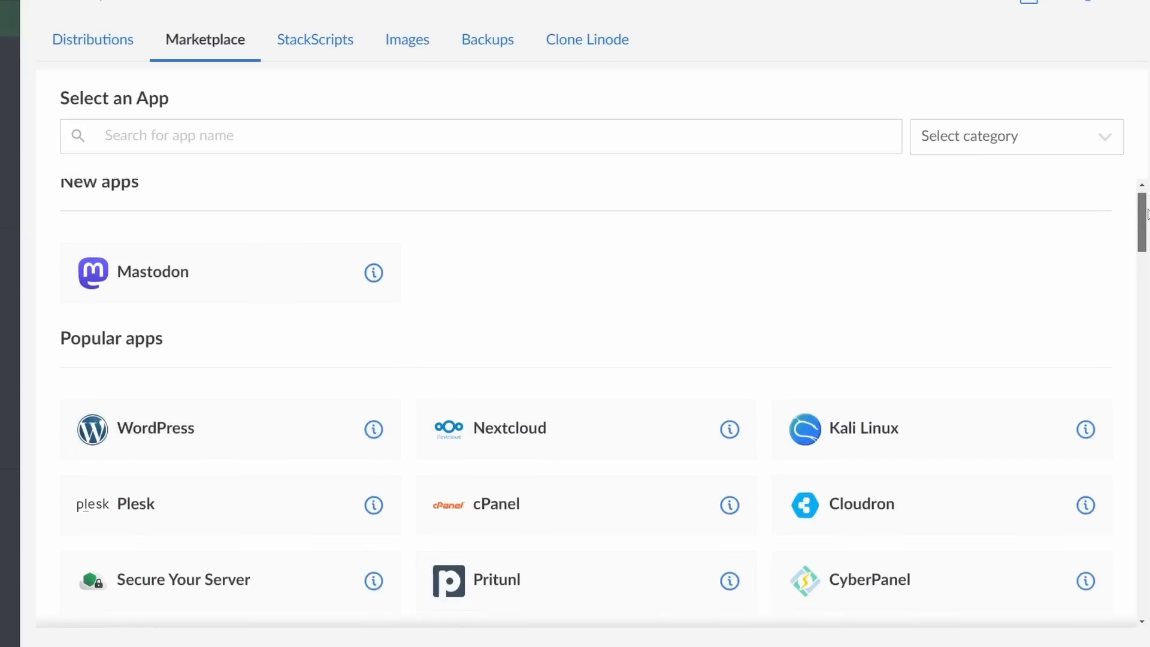
{"action": "scroll", "scroll_direction": "down", "scroll_amount": 3}
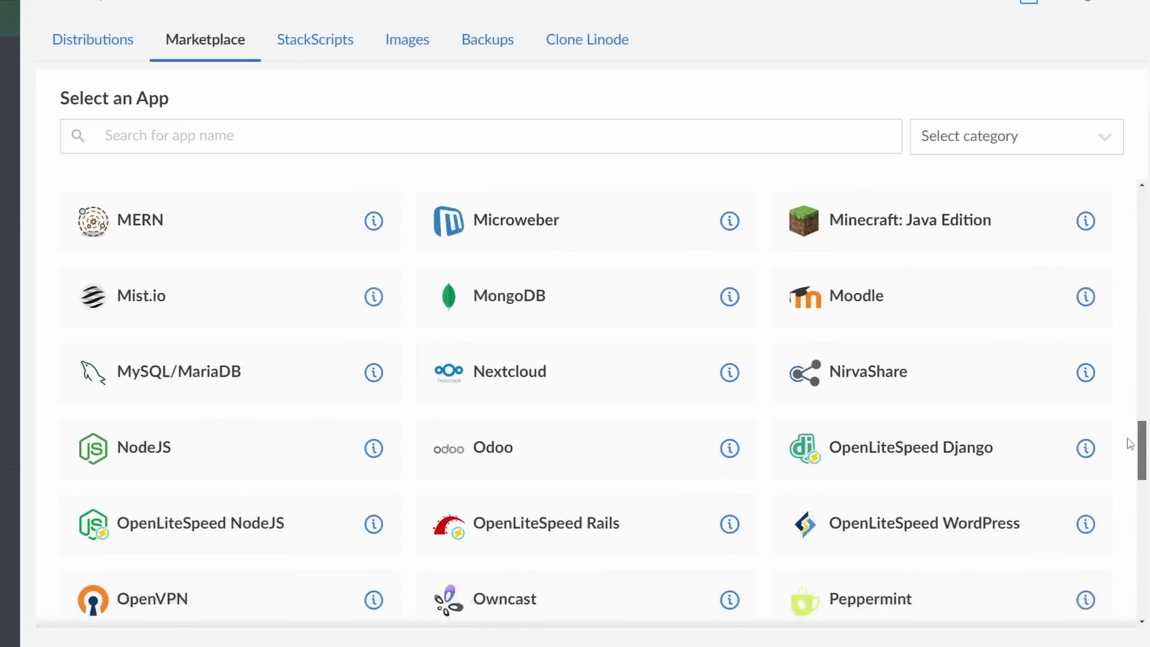
{"action": "scroll", "scroll_direction": "down", "scroll_amount": 3}
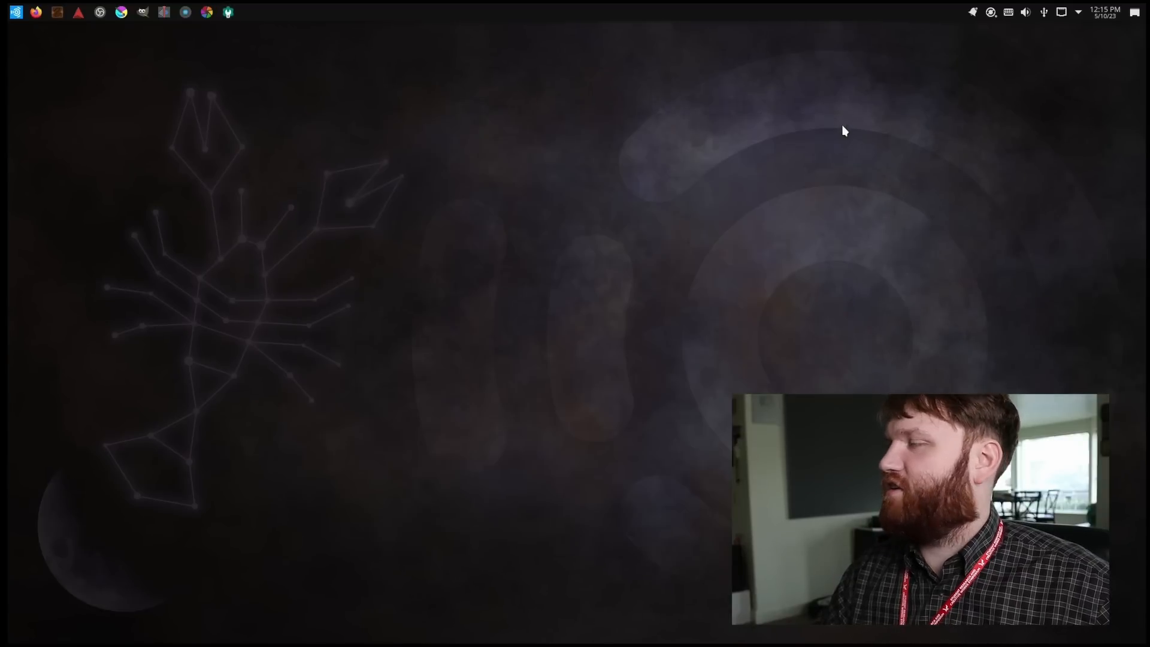
{"action": "mouse_move", "coordinate": [150, 59]}
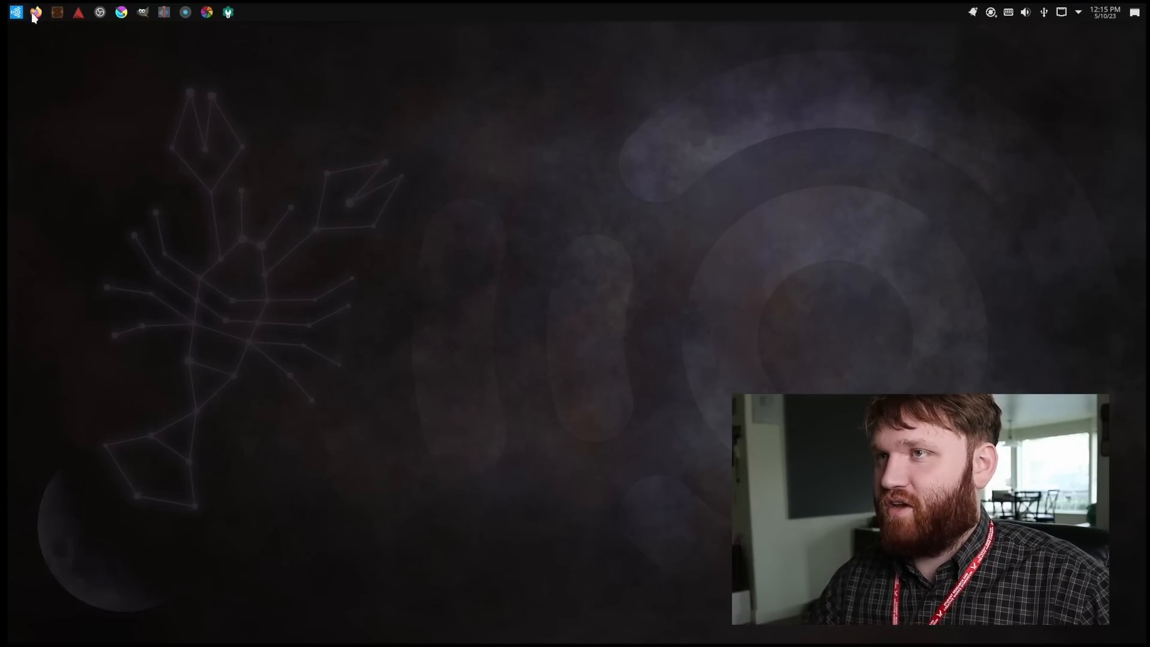
{"action": "mouse_move", "coordinate": [56, 12]}
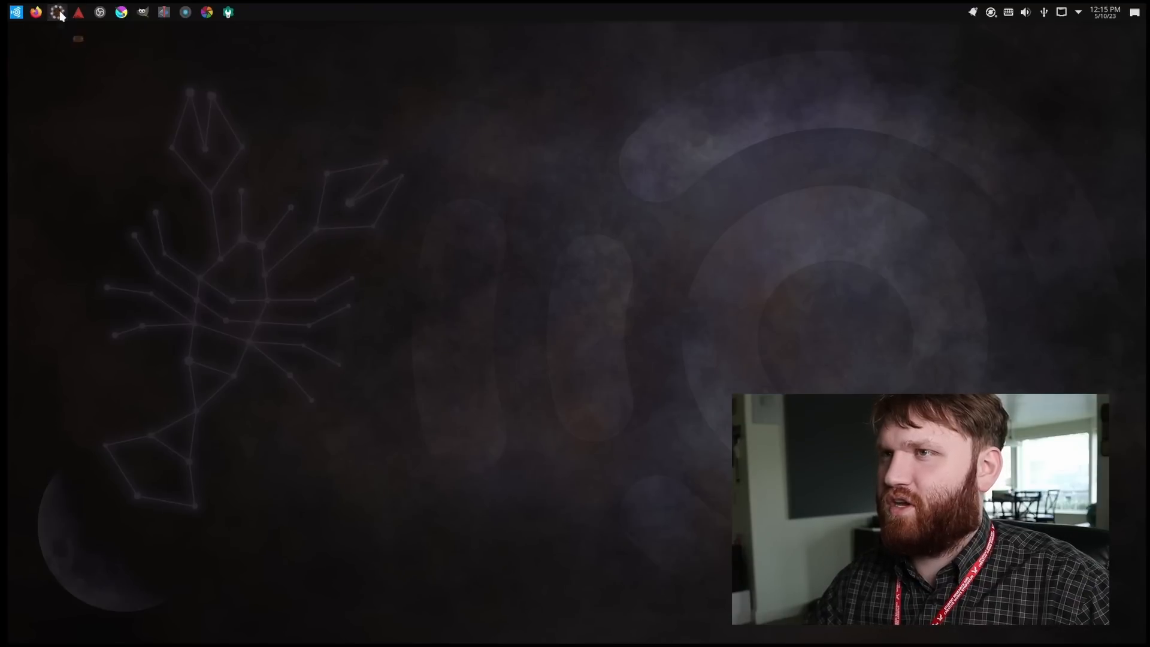
{"action": "left_click", "coordinate": [57, 12]}
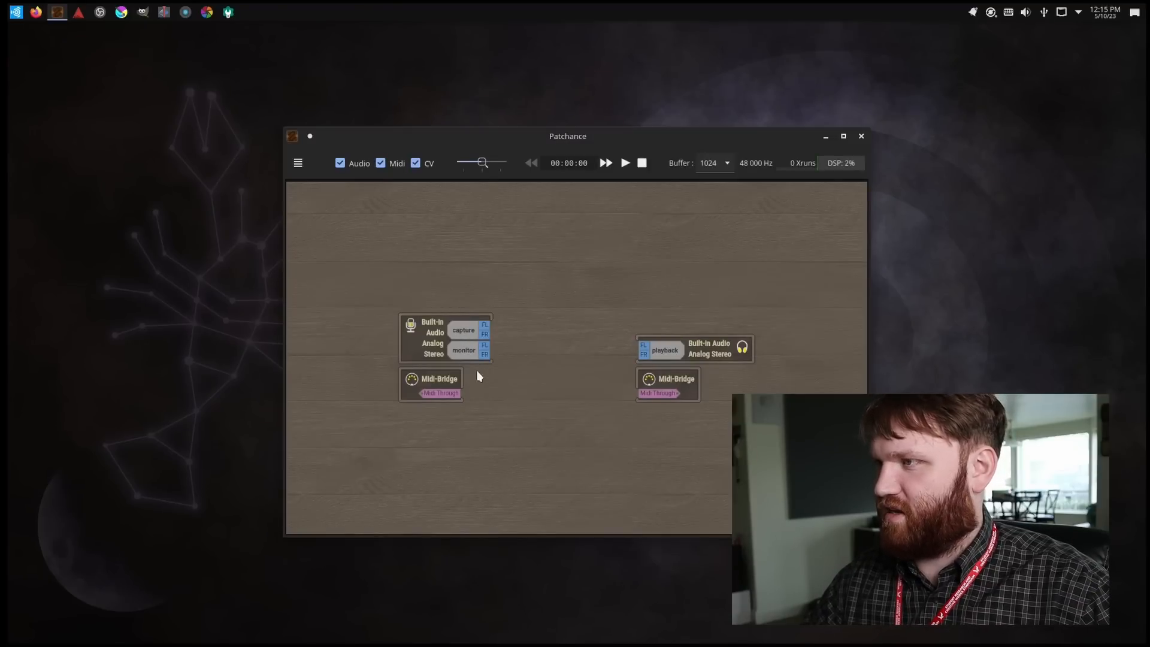
{"action": "left_click_drag", "start_coordinate": [566, 135], "coordinate": [464, 59]}
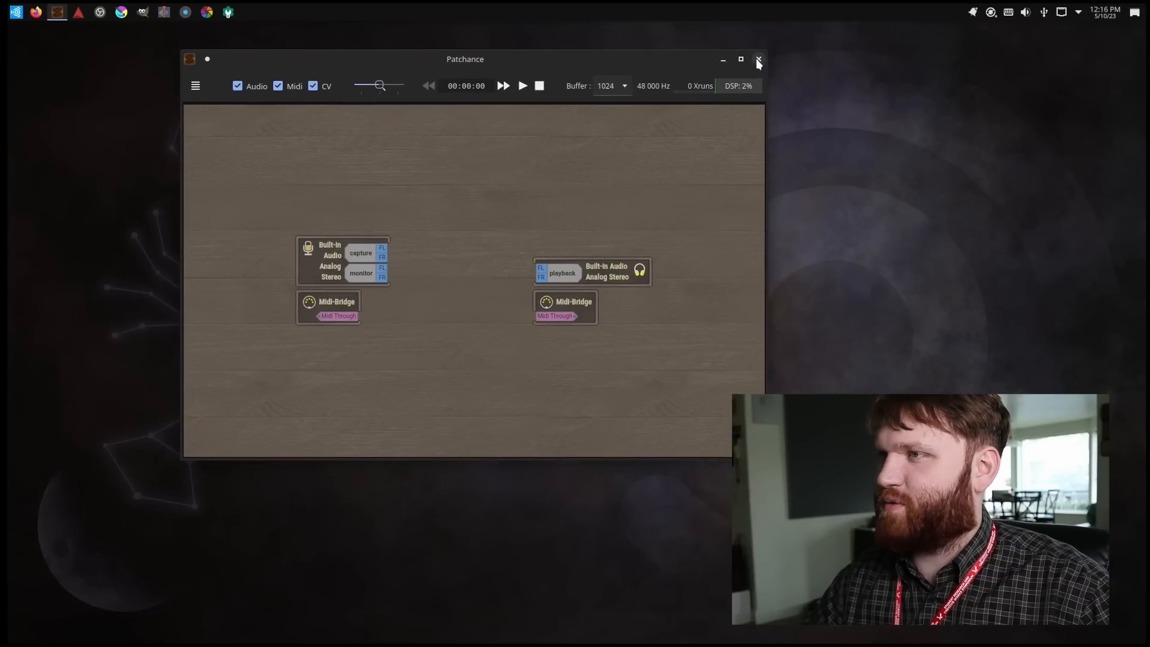
{"action": "left_click", "coordinate": [760, 60]}
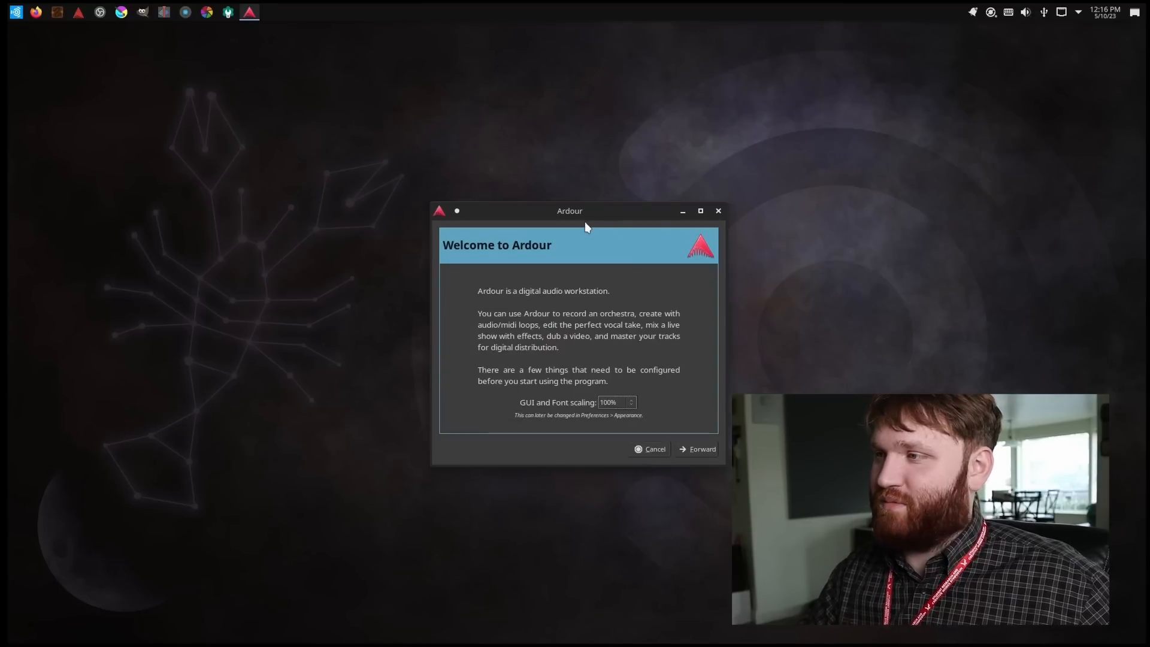
{"action": "mouse_move", "coordinate": [713, 527]}
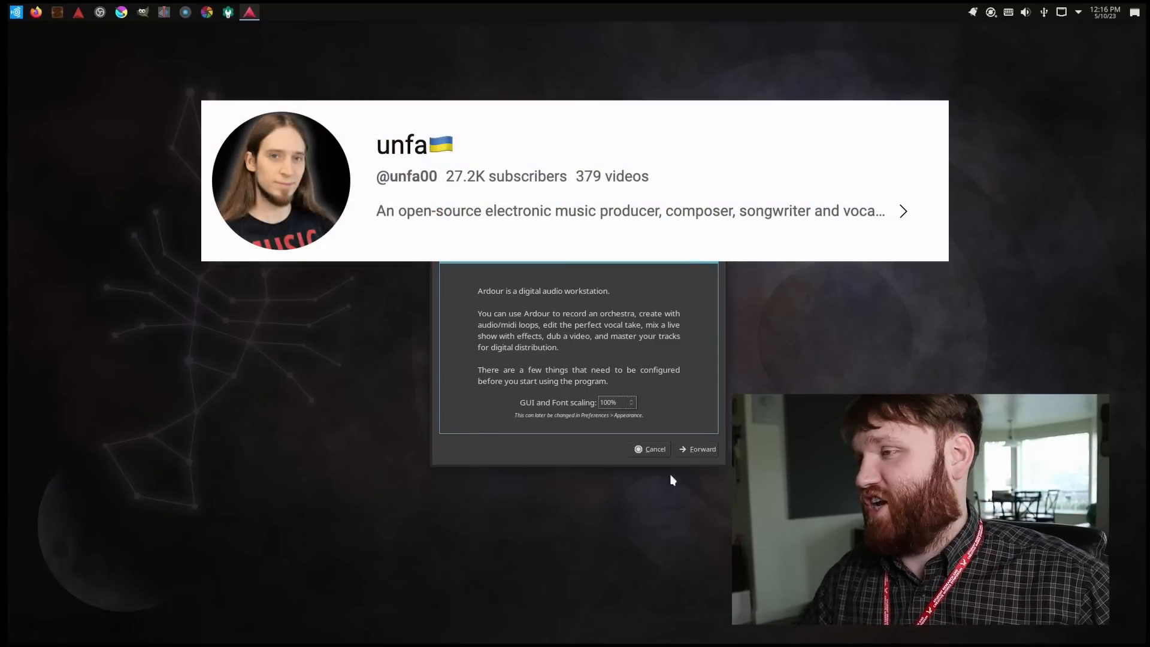
- Finish Ardour's setup wizard with defaults, start the audio engine, then close Ardour
{"action": "left_click", "coordinate": [695, 449]}
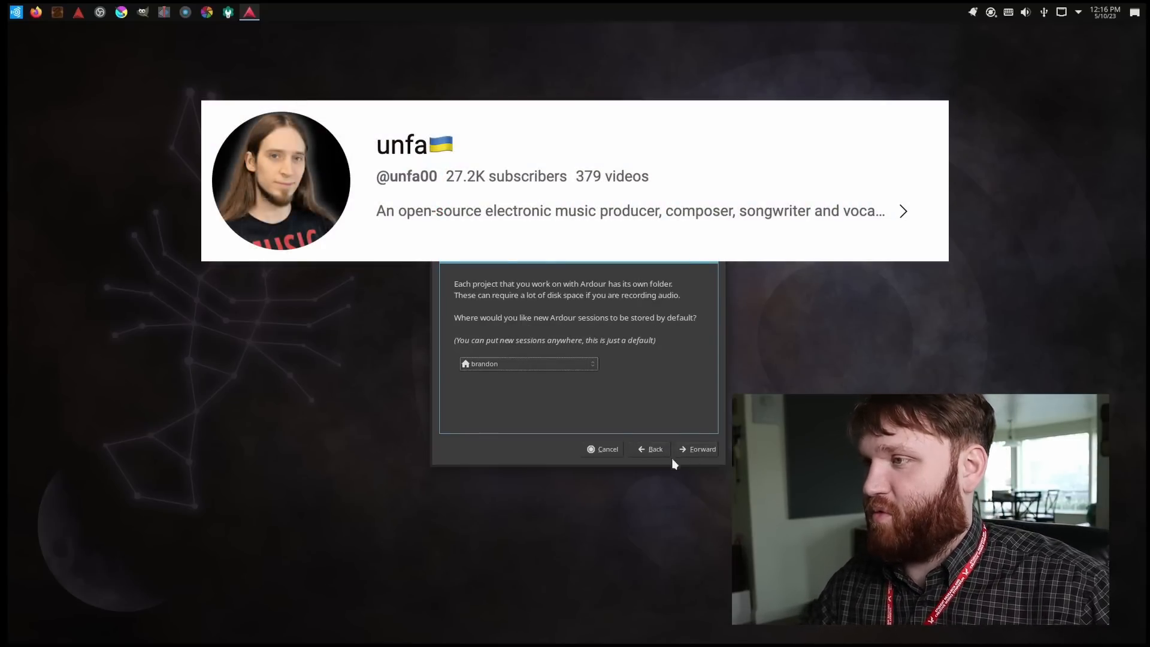
{"action": "left_click", "coordinate": [697, 449]}
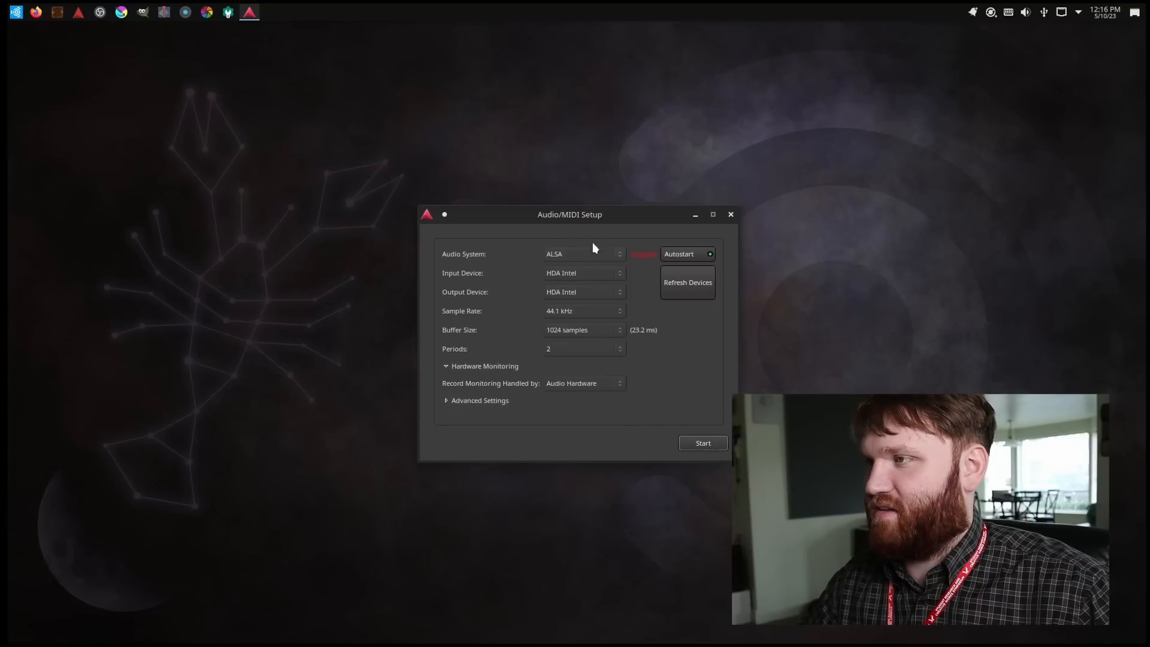
{"action": "left_click", "coordinate": [701, 442]}
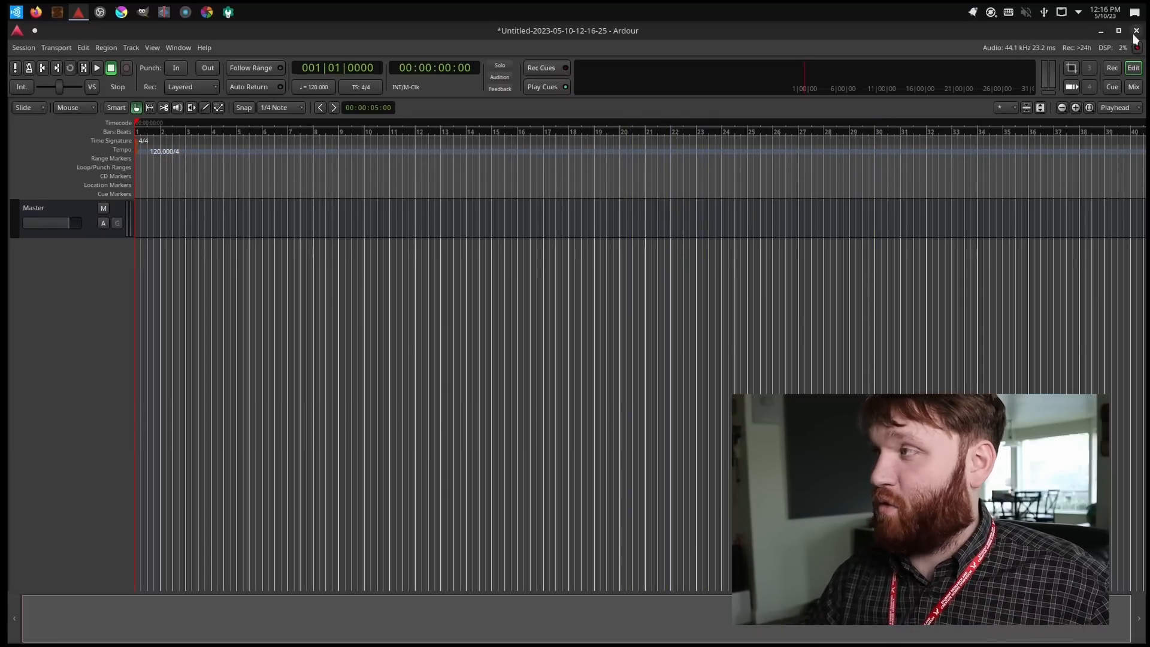
{"action": "left_click", "coordinate": [1134, 31]}
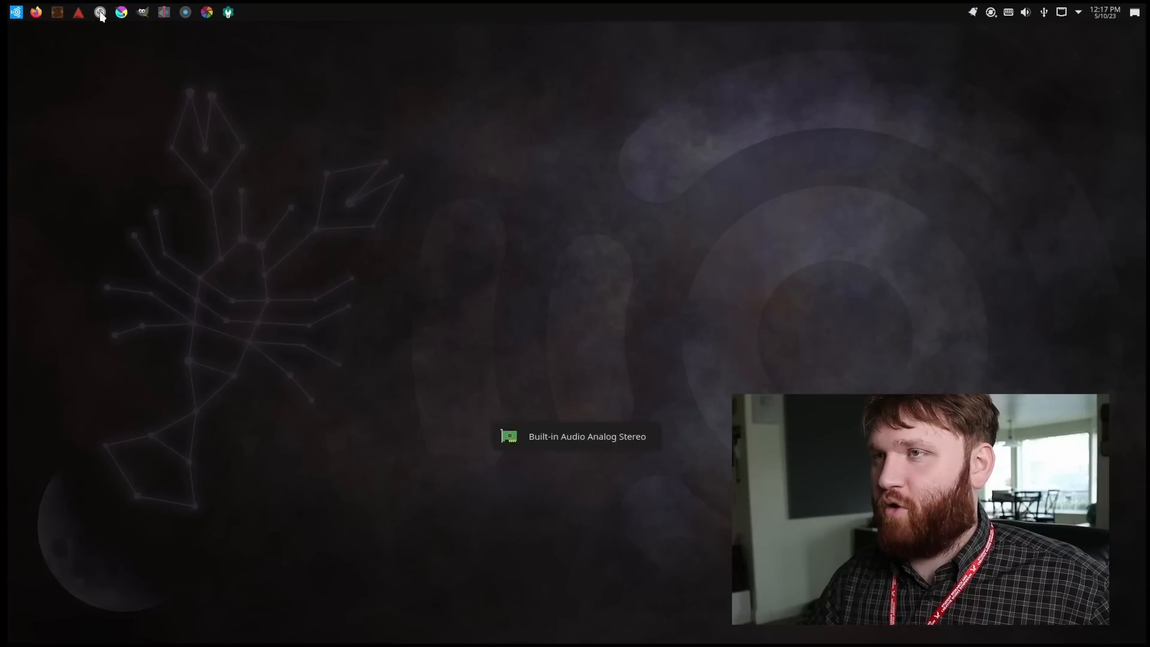
{"action": "mouse_move", "coordinate": [100, 12]}
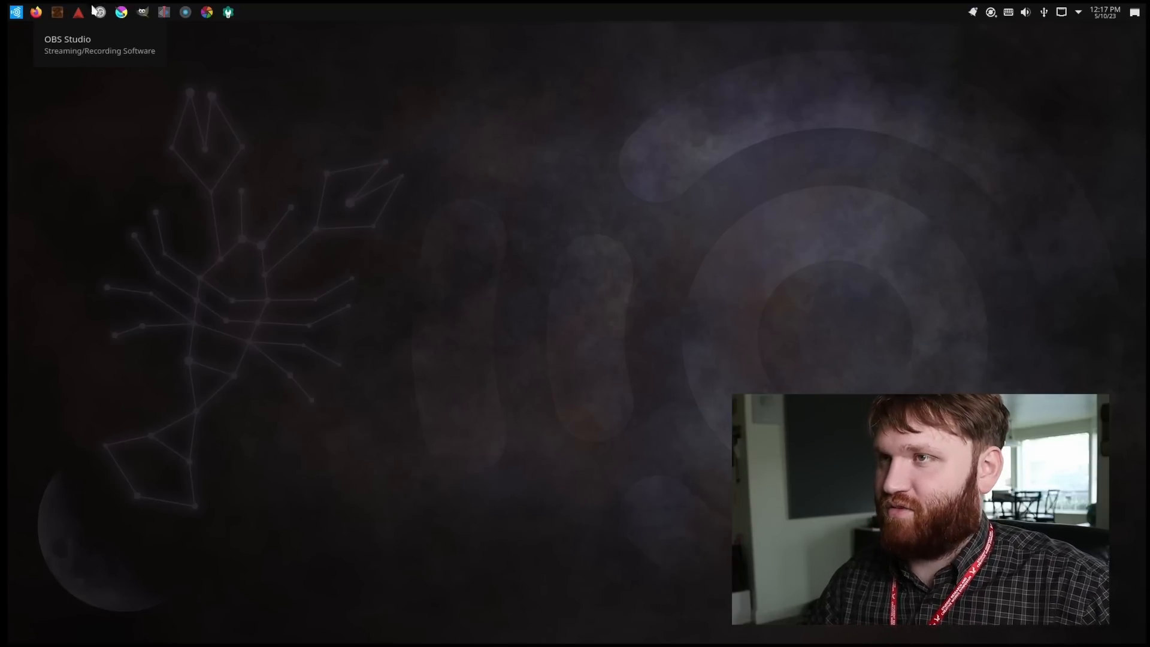
{"action": "left_click", "coordinate": [98, 12]}
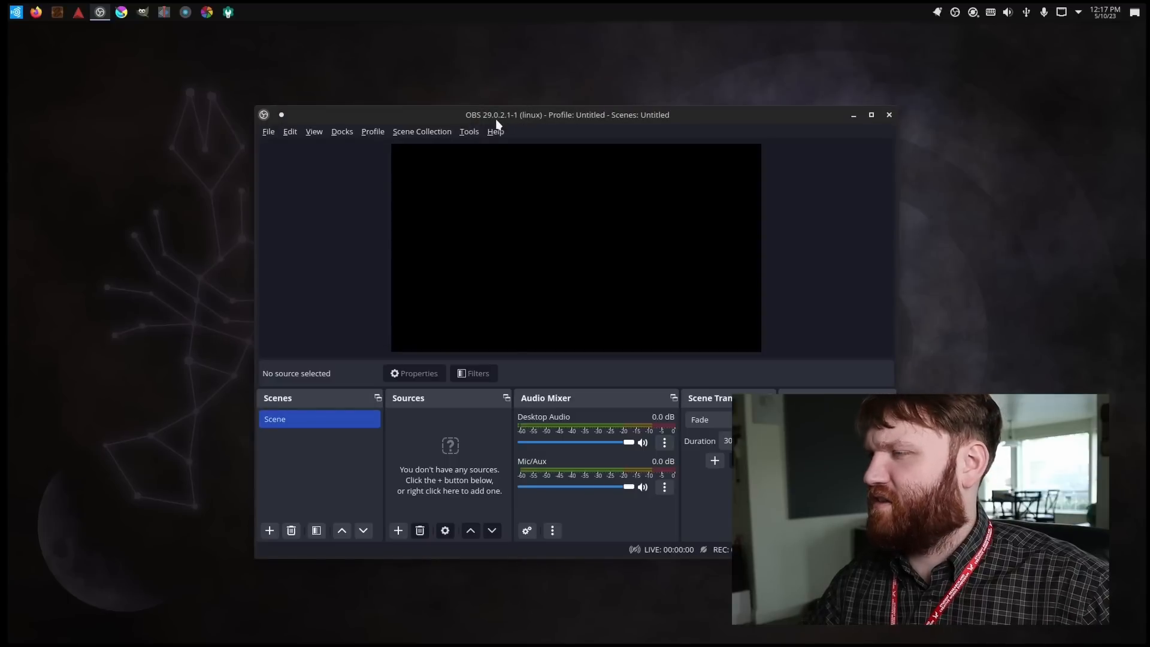
{"action": "mouse_move", "coordinate": [843, 144]}
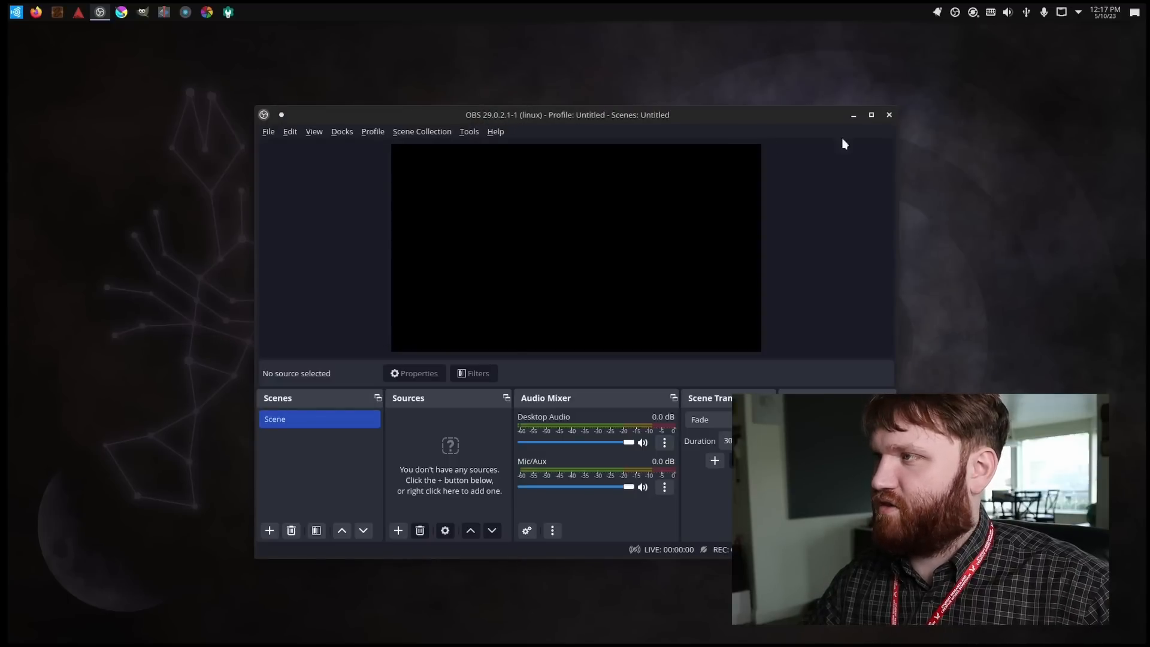
{"action": "mouse_move", "coordinate": [889, 115]}
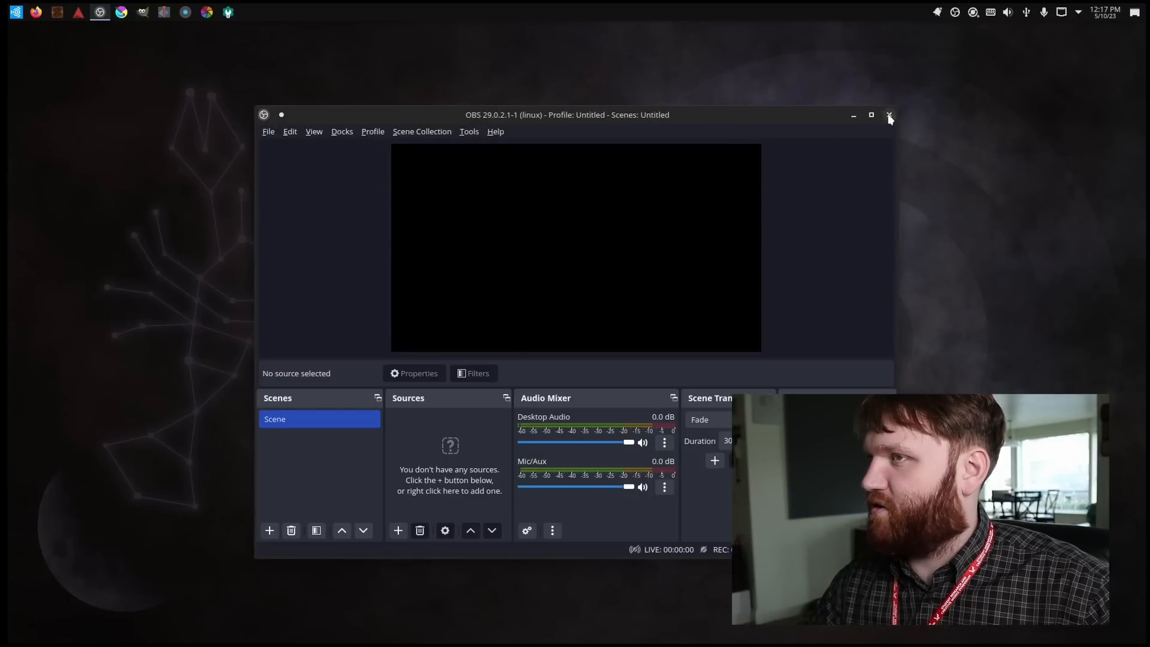
{"action": "left_click", "coordinate": [889, 115]}
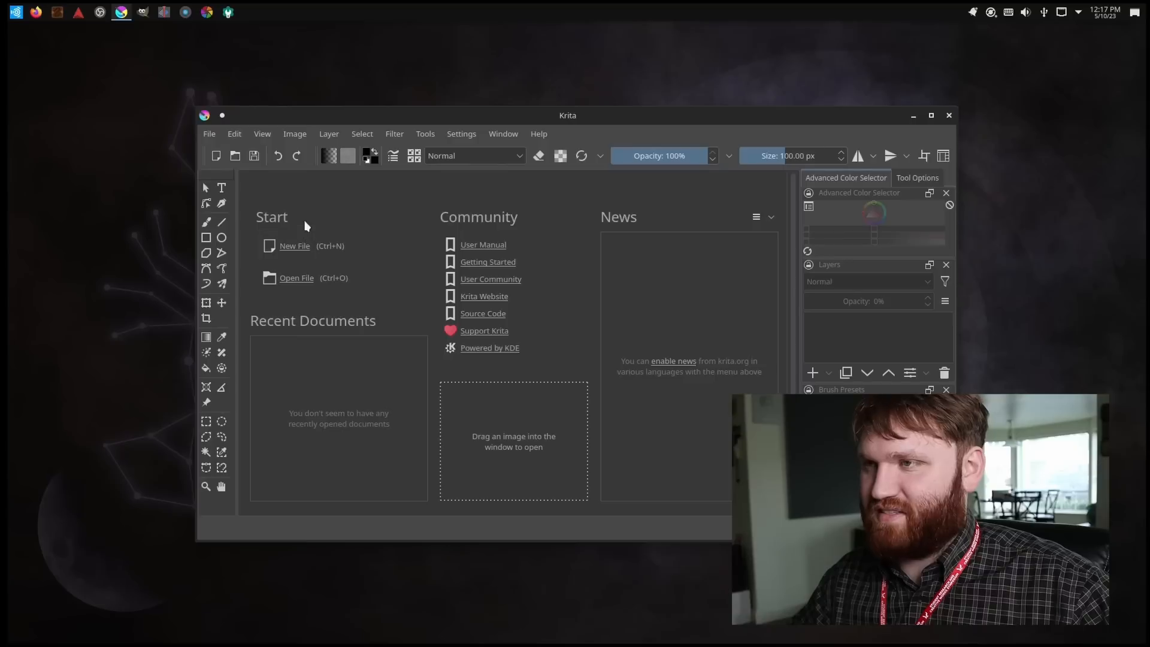
{"action": "mouse_move", "coordinate": [642, 286]}
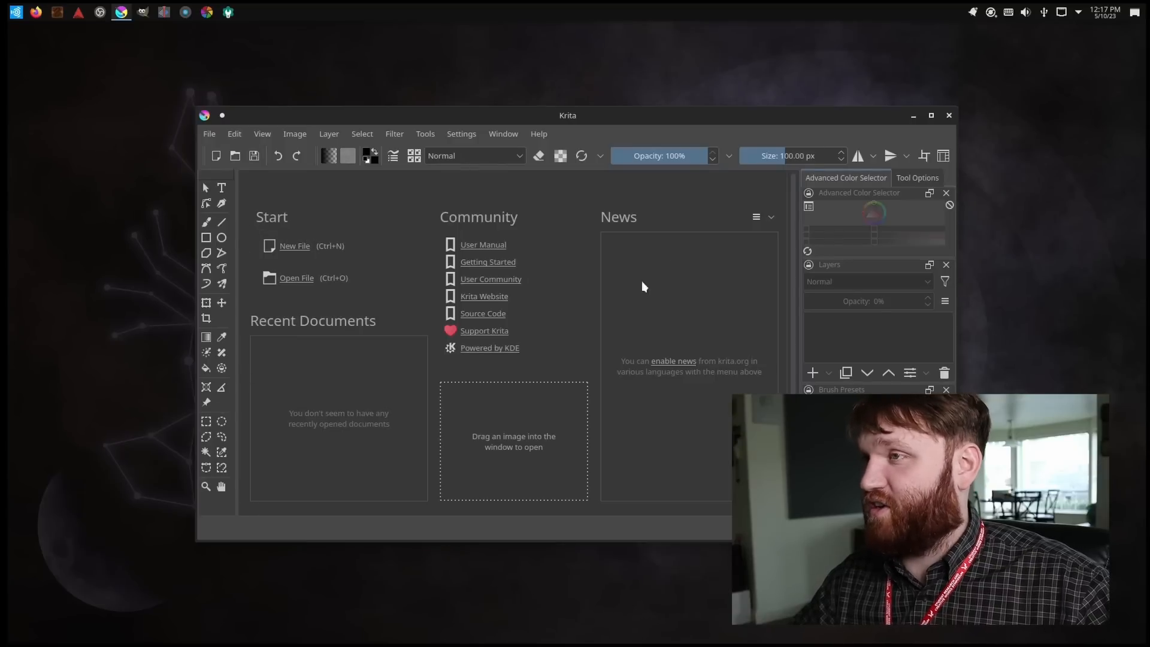
{"action": "left_click", "coordinate": [931, 115]}
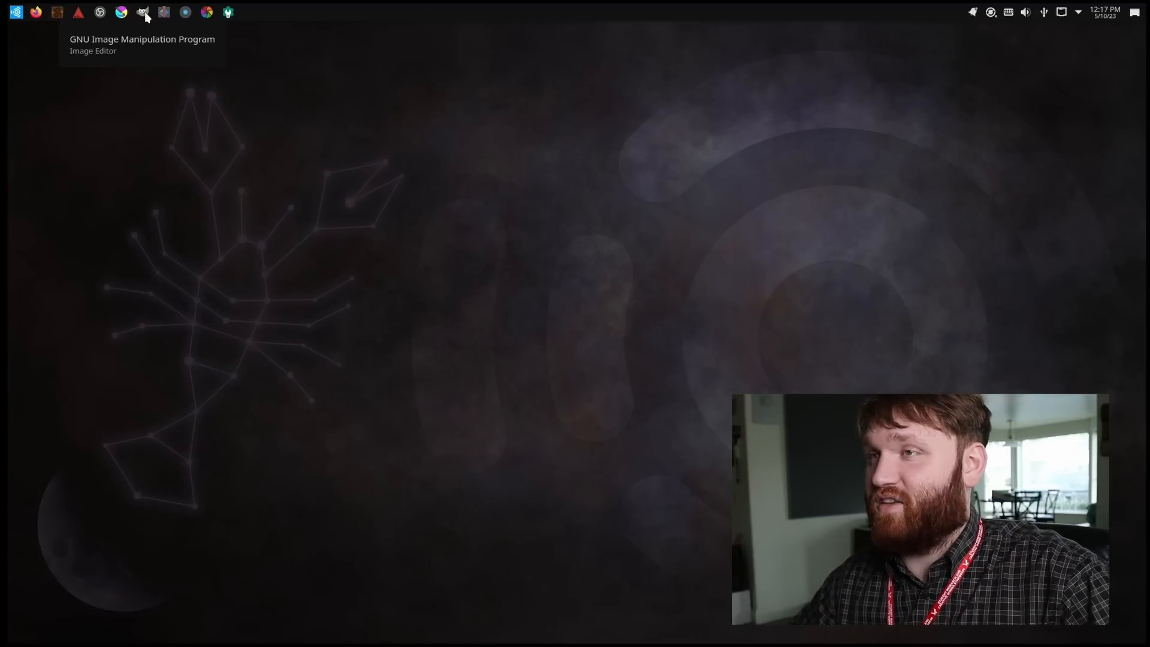
{"action": "mouse_move", "coordinate": [165, 12]}
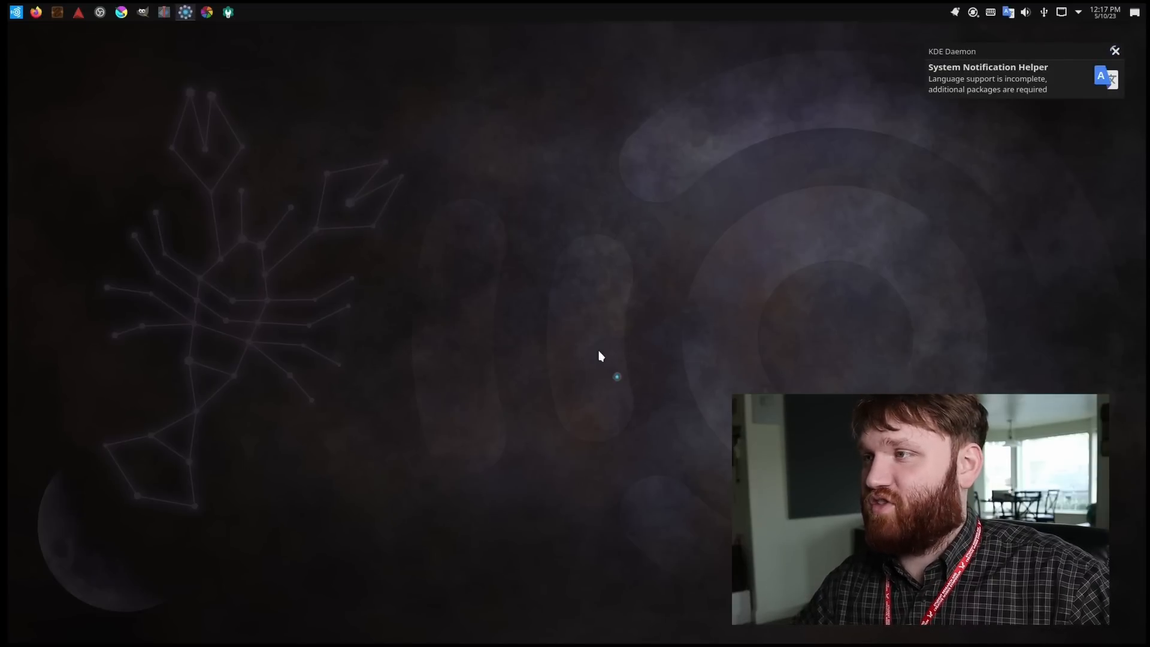
- Accept digiKam's default Pictures folder and preview mode, then decline the face-engine download
{"action": "left_click", "coordinate": [184, 12]}
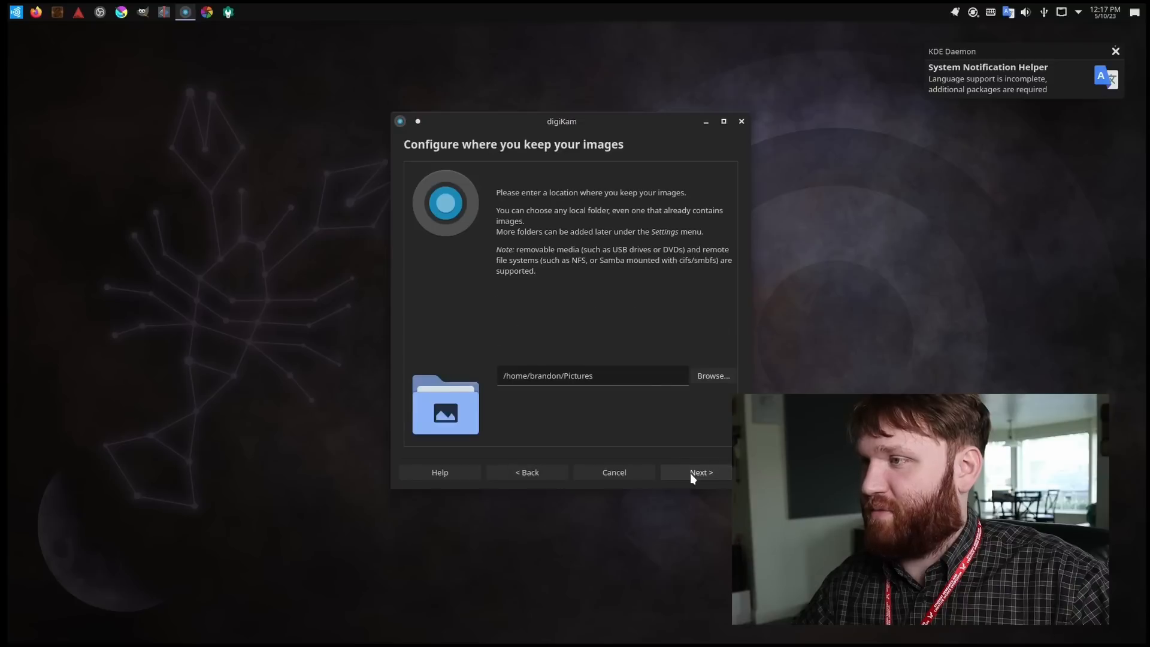
{"action": "left_click", "coordinate": [696, 472]}
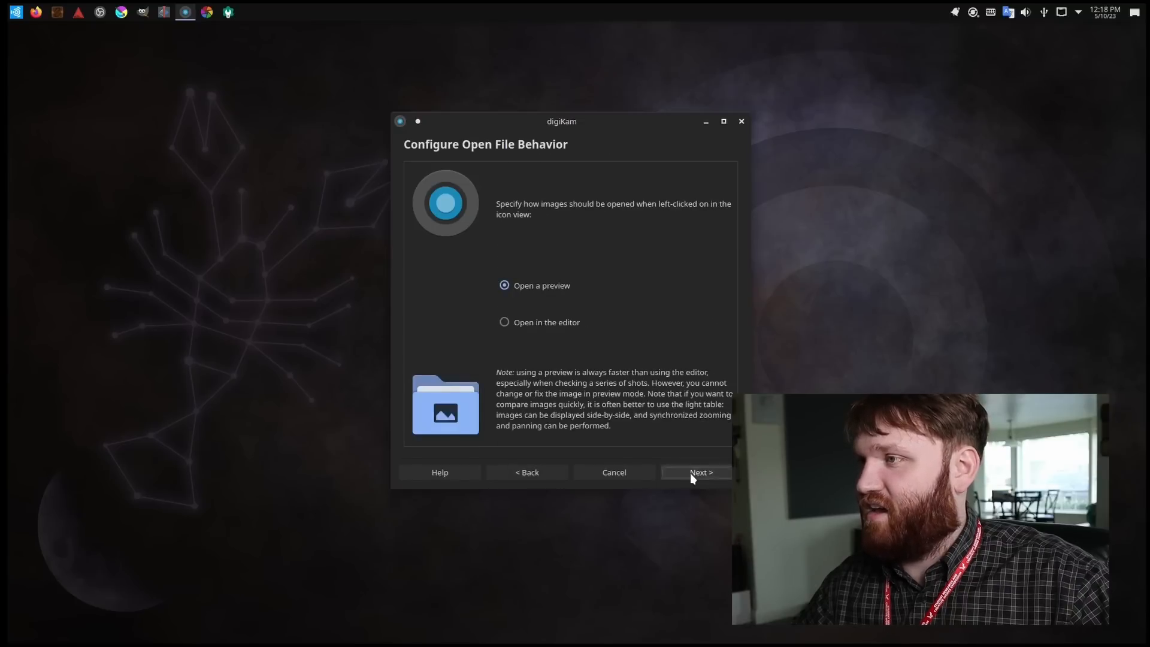
{"action": "left_click", "coordinate": [694, 472]}
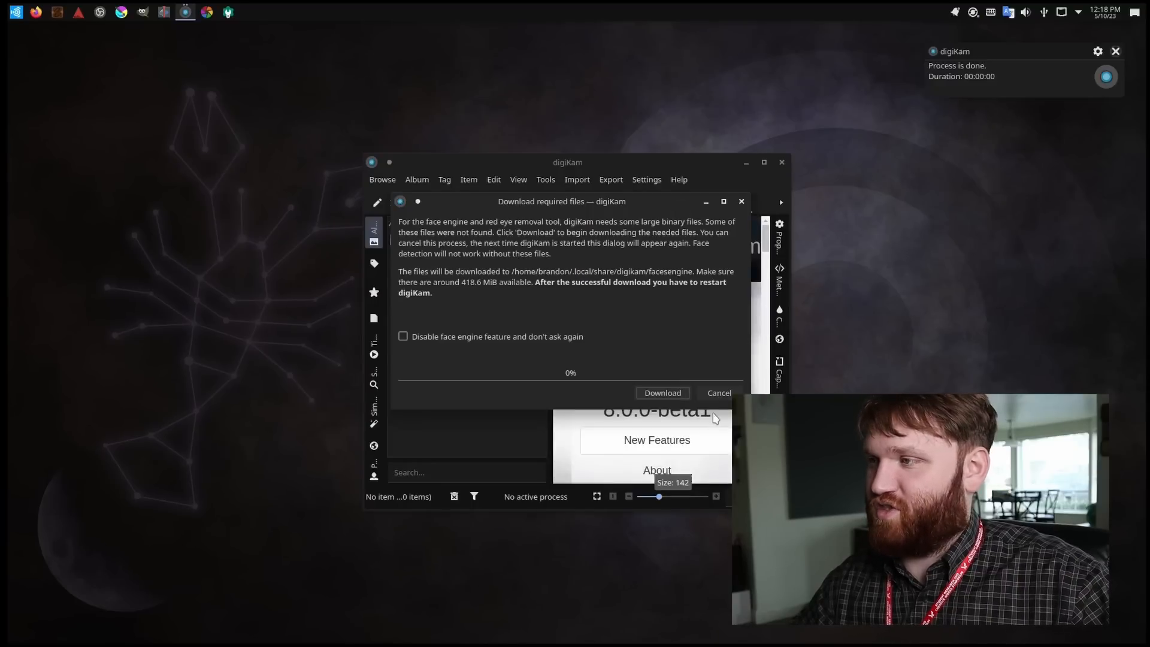
{"action": "left_click", "coordinate": [718, 392]}
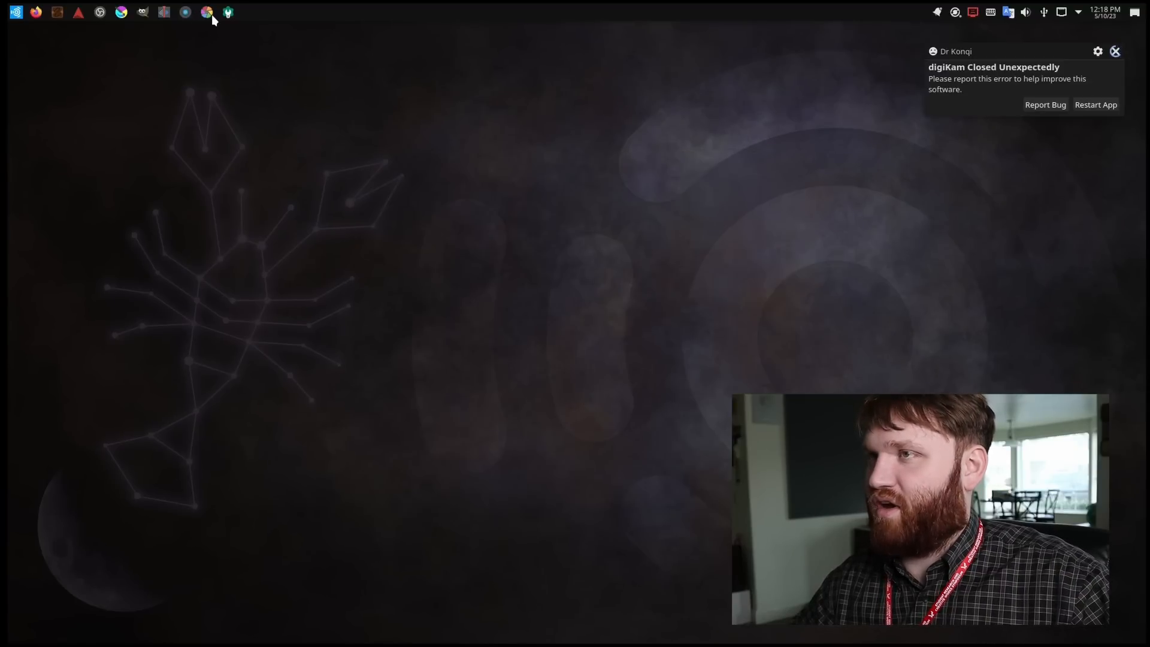
{"action": "mouse_move", "coordinate": [207, 12]}
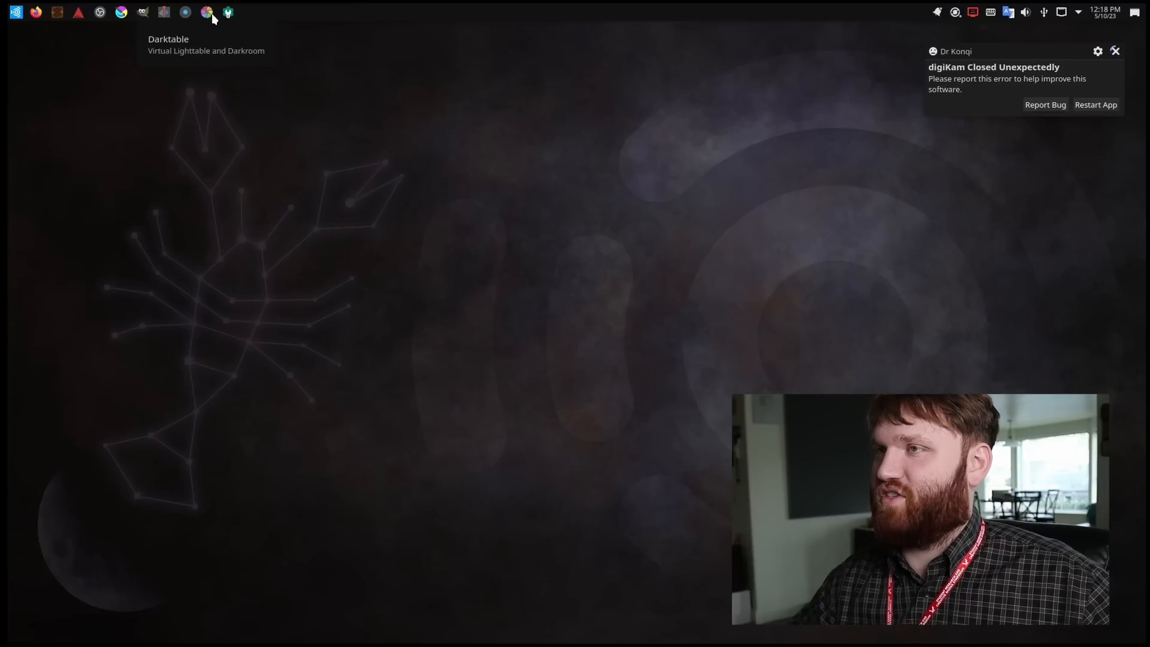
{"action": "left_click", "coordinate": [1115, 51]}
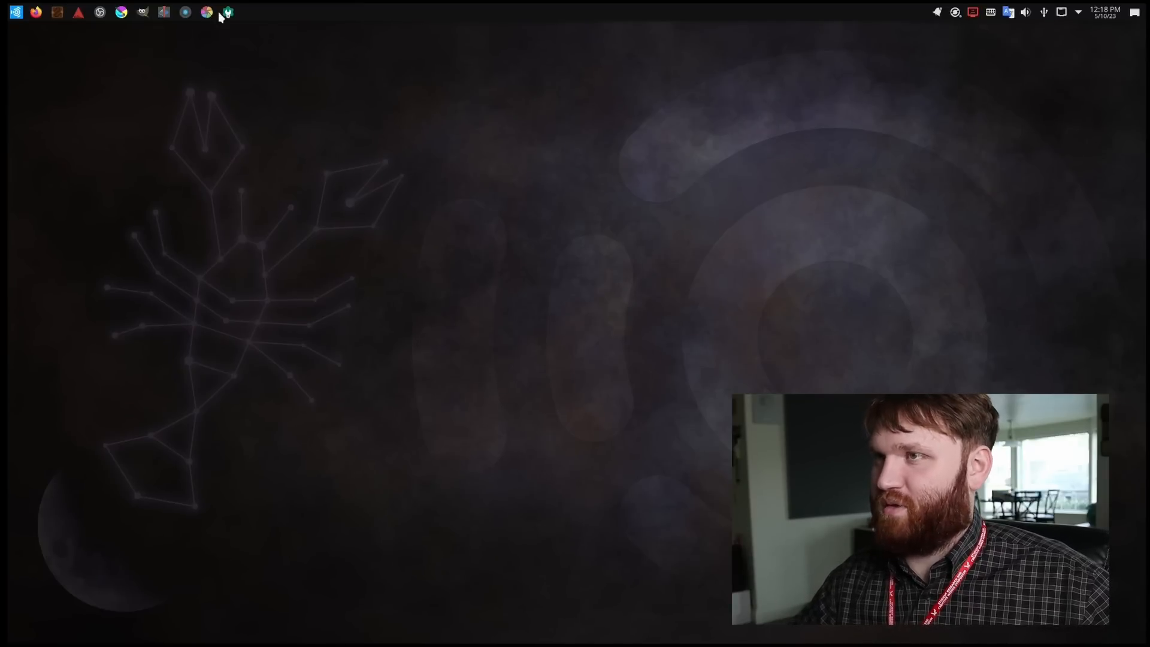
{"action": "mouse_move", "coordinate": [228, 13]}
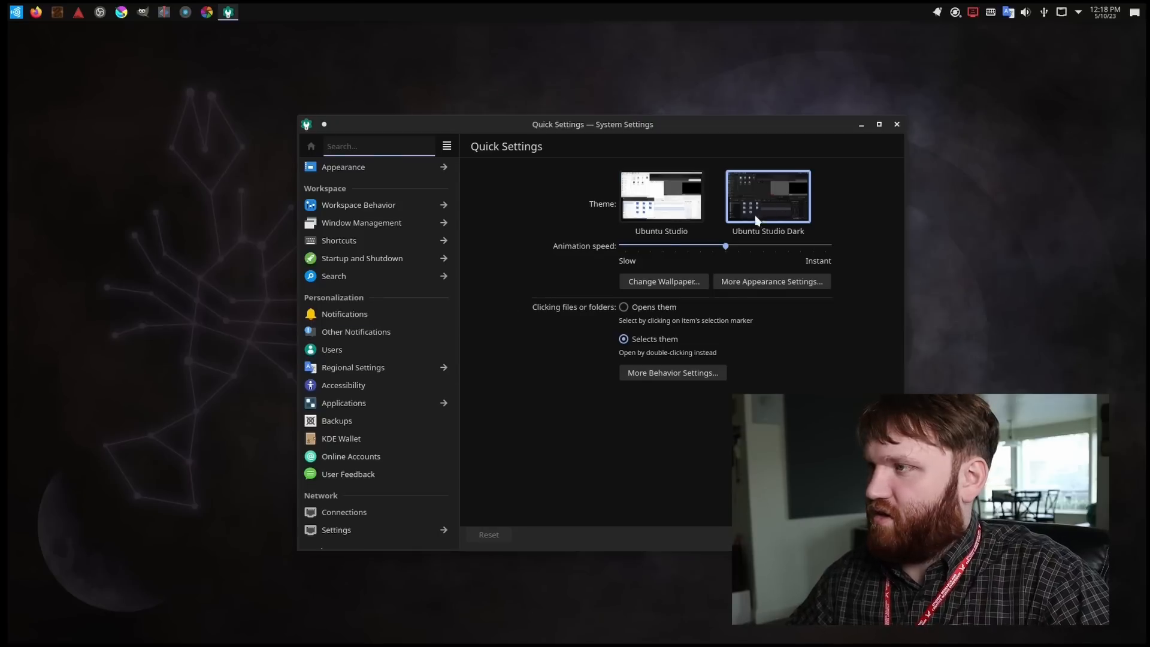
{"action": "mouse_move", "coordinate": [802, 233]}
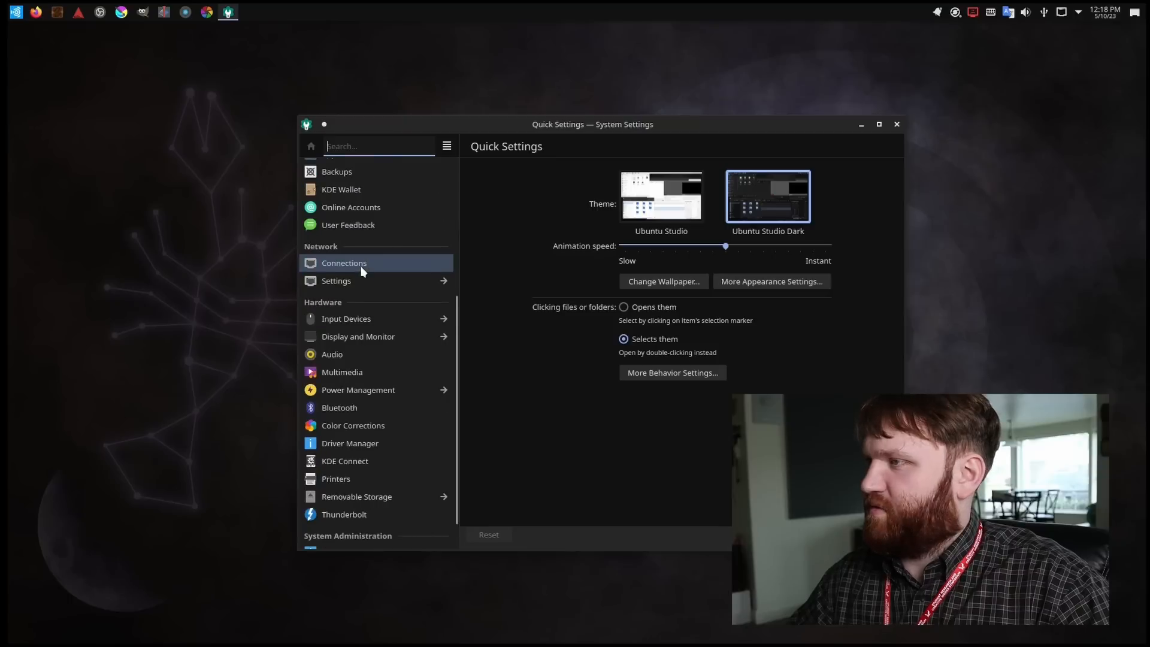
- View About this System (Ubuntu Studio 23.04, KDE Plasma 5.27.4), close settings and bring up the launcher
{"action": "scroll", "scroll_direction": "down", "scroll_amount": 3}
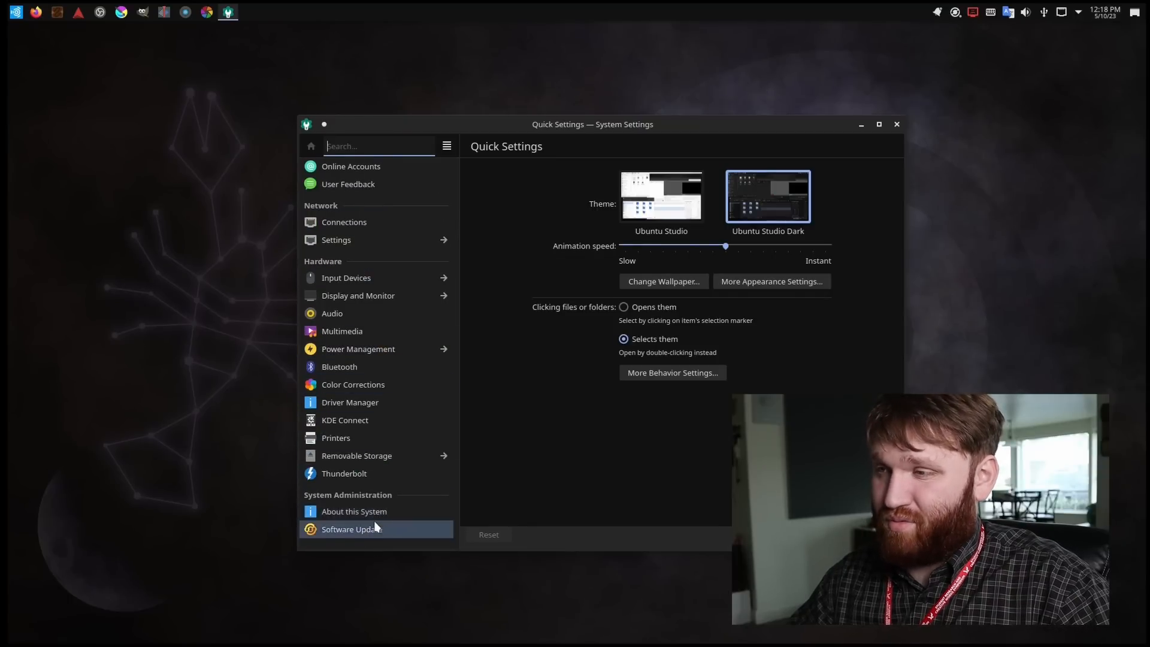
{"action": "left_click", "coordinate": [354, 511]}
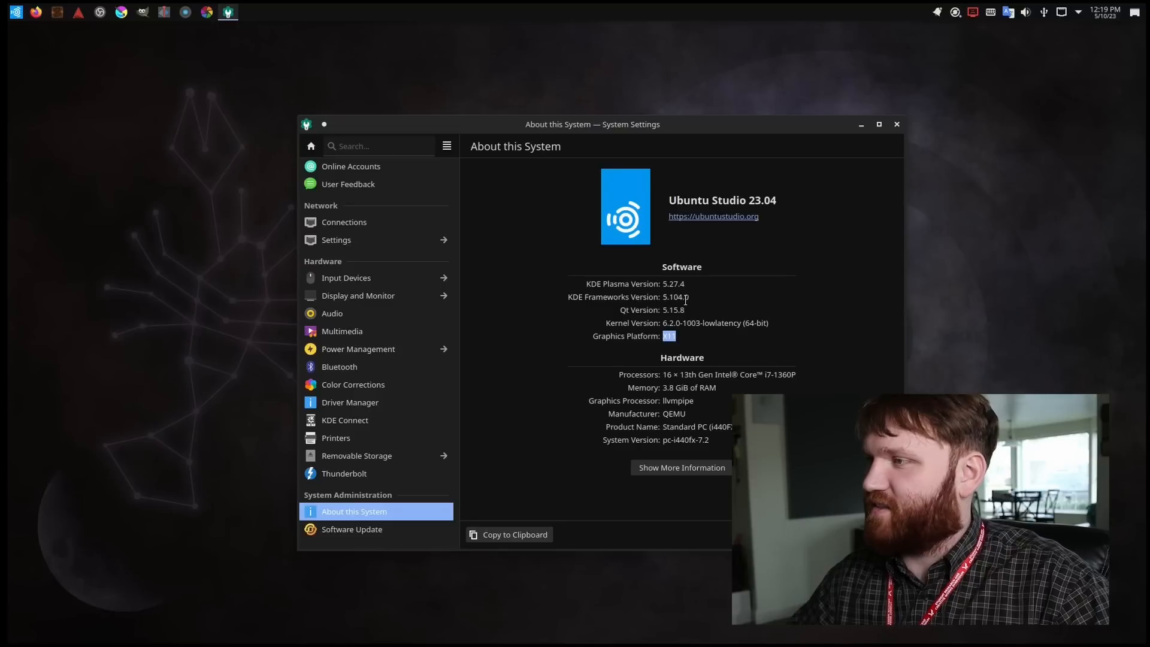
{"action": "left_click", "coordinate": [878, 124]}
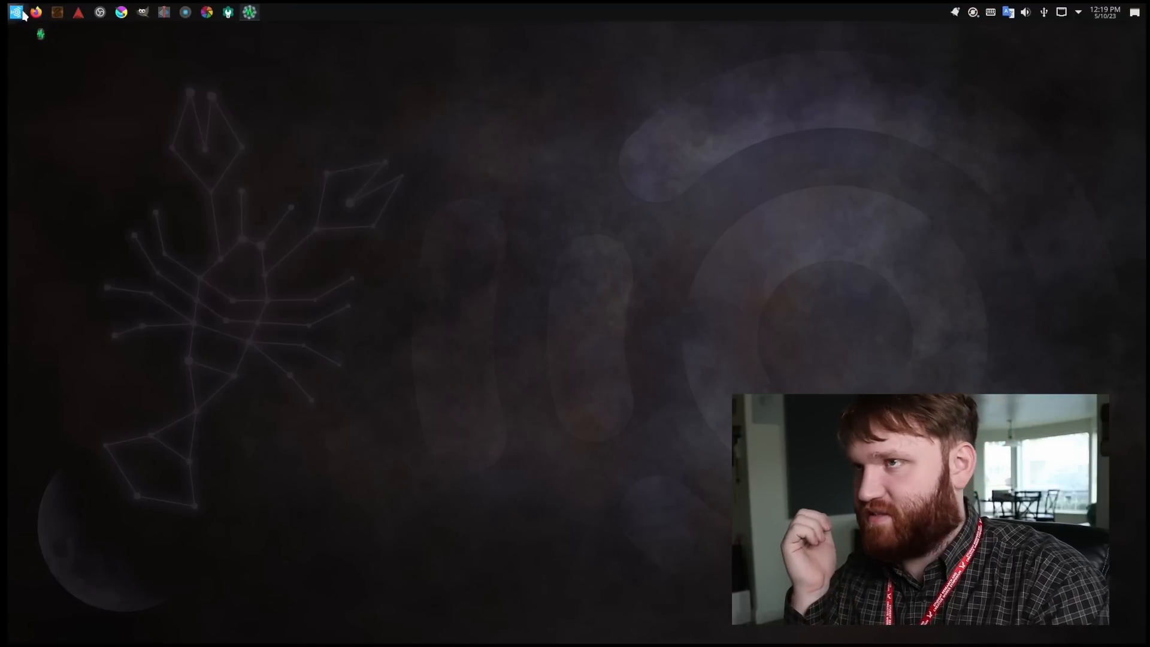
{"action": "left_click", "coordinate": [249, 12]}
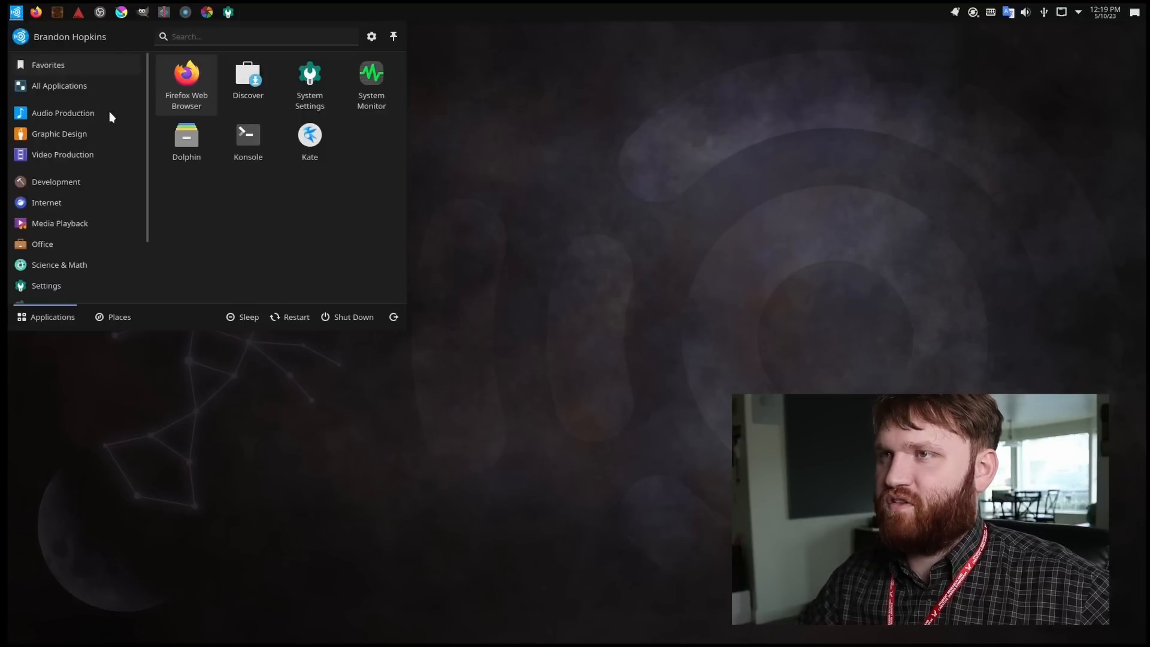
- Browse the Audio Production app list down to Qtractor, Rakarrack and the Zita tools
{"action": "left_click", "coordinate": [62, 112]}
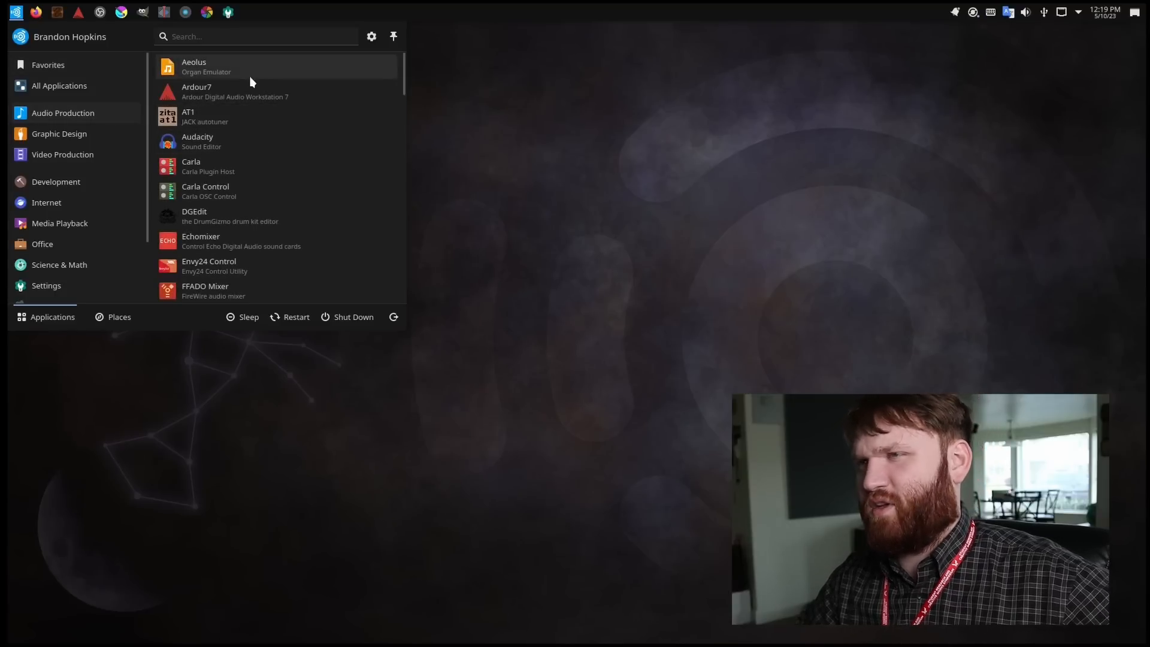
{"action": "mouse_move", "coordinate": [231, 141]}
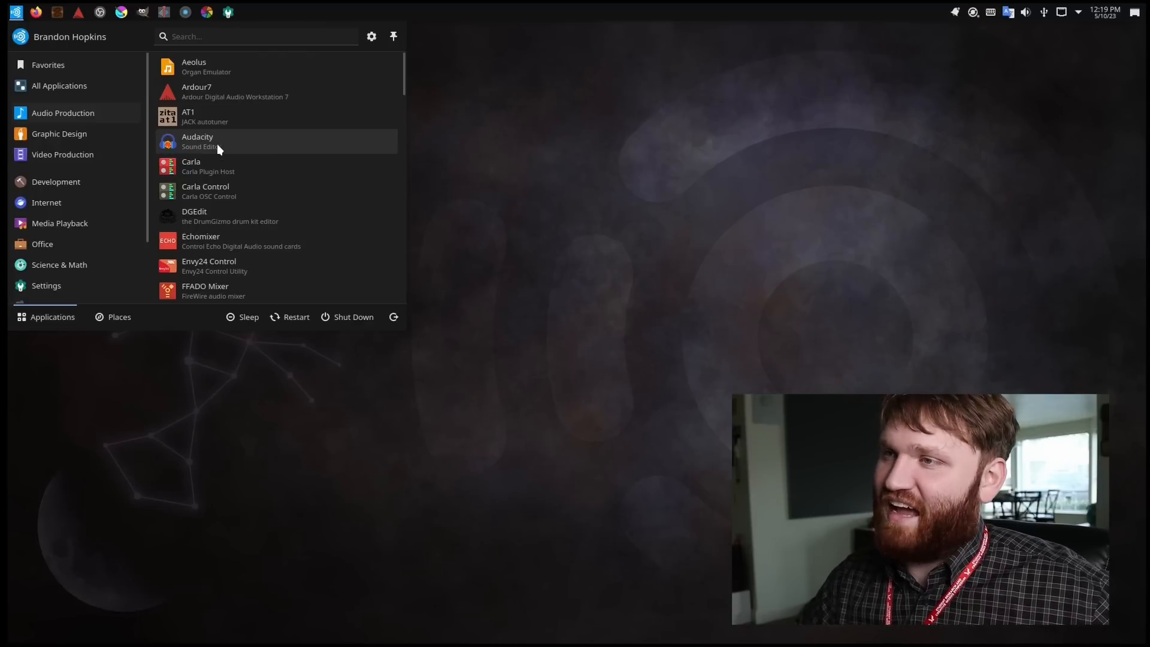
{"action": "scroll", "scroll_direction": "down", "scroll_amount": 3}
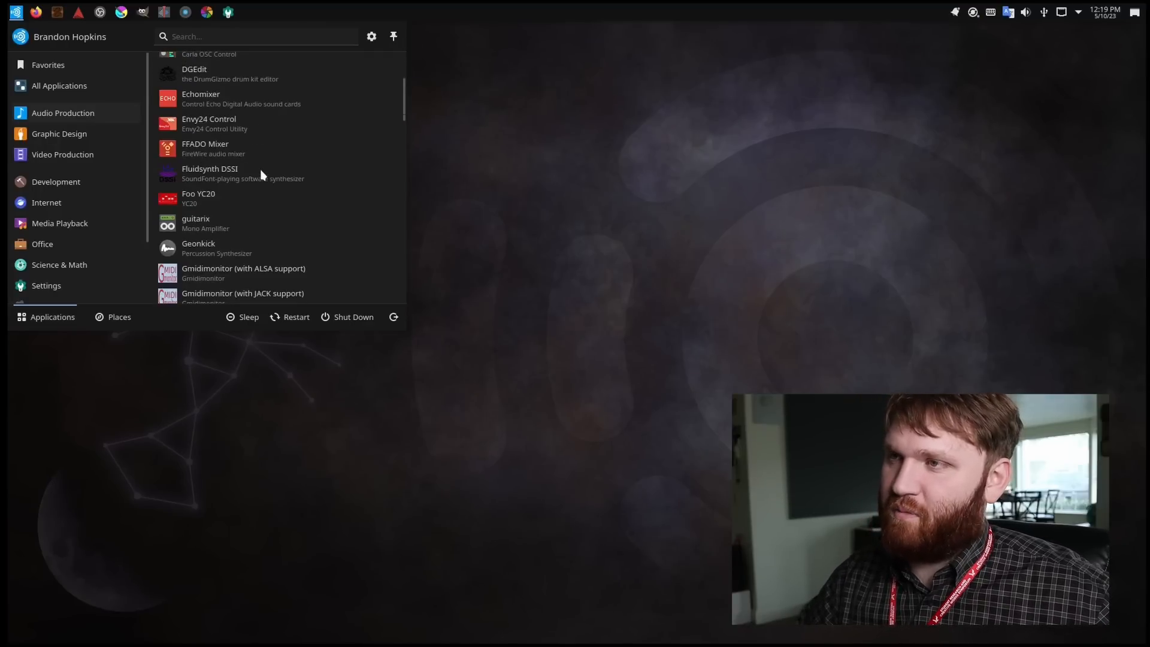
{"action": "scroll", "scroll_direction": "down", "scroll_amount": 3}
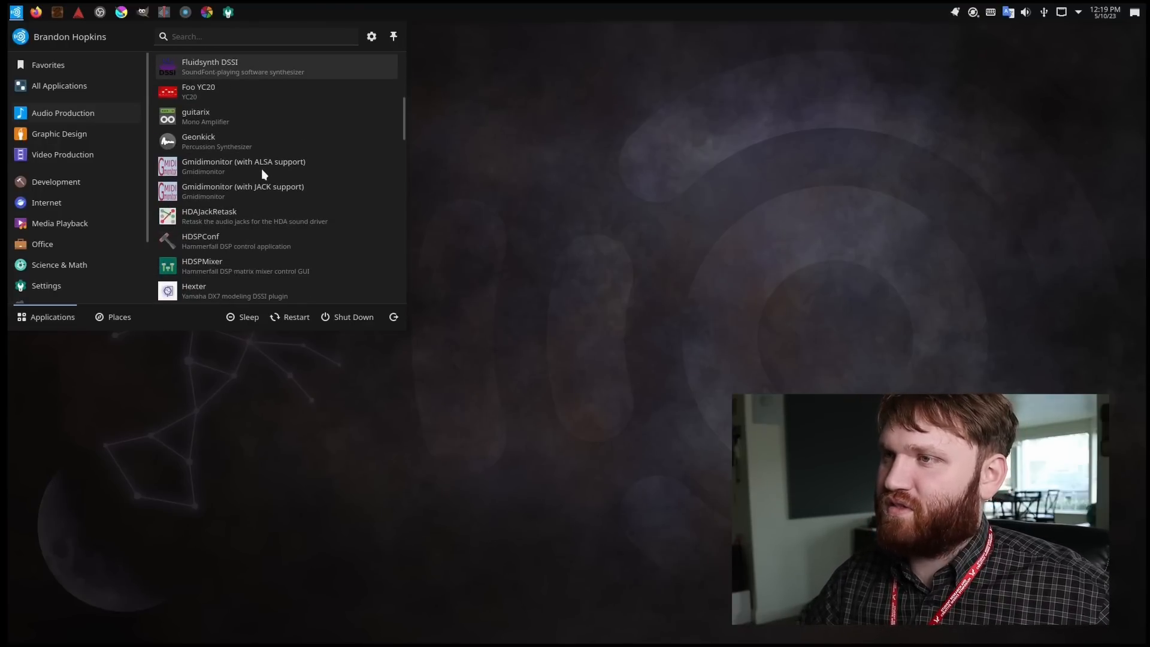
{"action": "scroll", "scroll_direction": "down", "scroll_amount": 3}
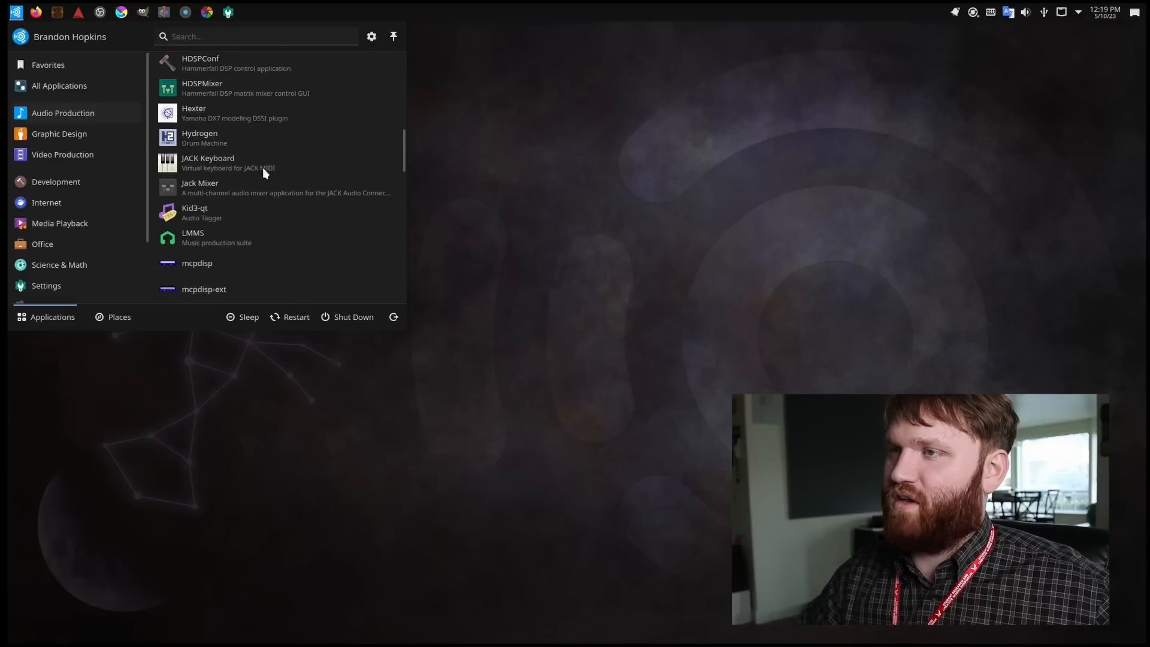
{"action": "mouse_move", "coordinate": [248, 201]}
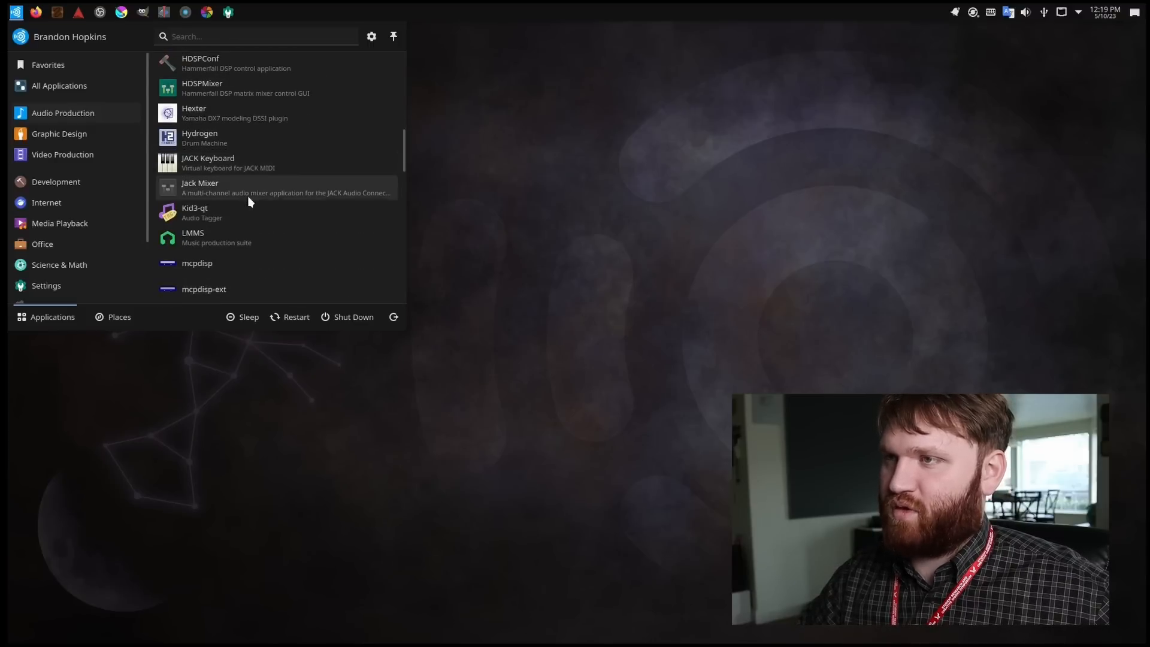
{"action": "mouse_move", "coordinate": [242, 232]}
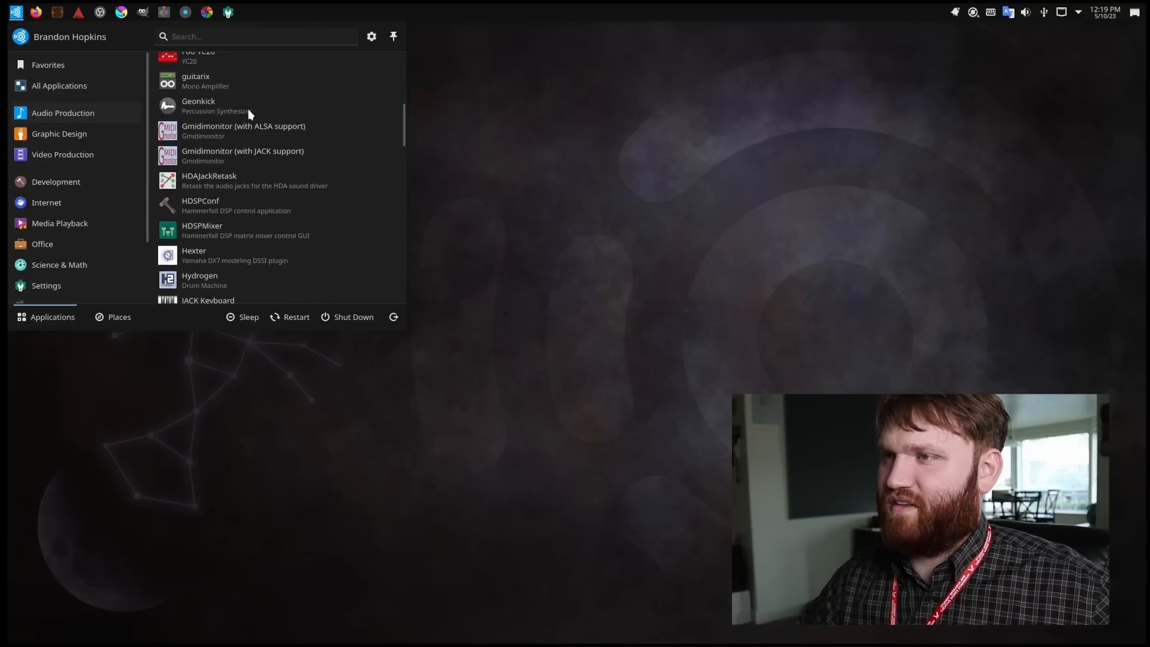
{"action": "scroll", "scroll_direction": "down", "scroll_amount": 3}
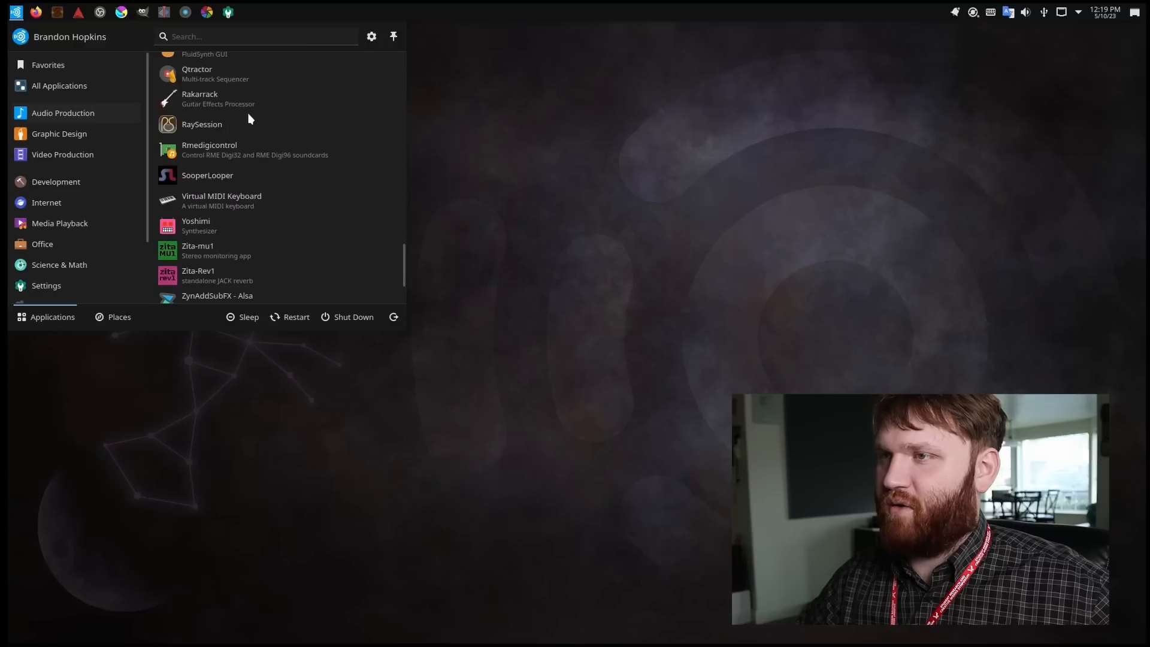
- Browse the Graphic Design, Video Production and Development app categories
{"action": "left_click", "coordinate": [58, 133]}
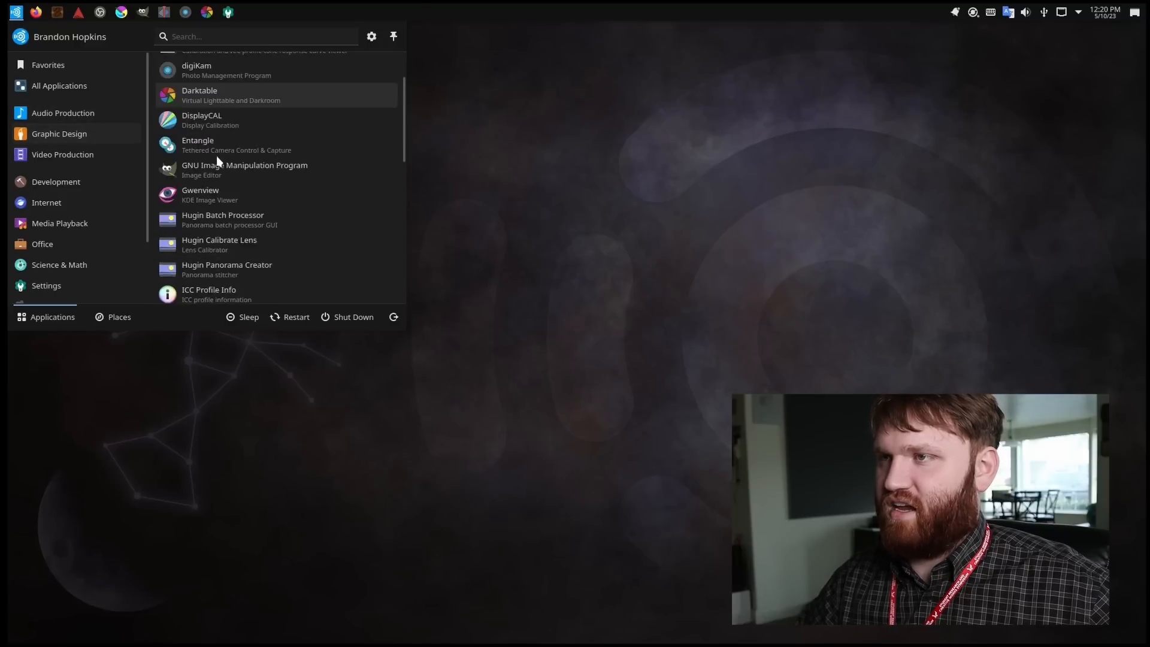
{"action": "scroll", "scroll_direction": "down", "scroll_amount": 3}
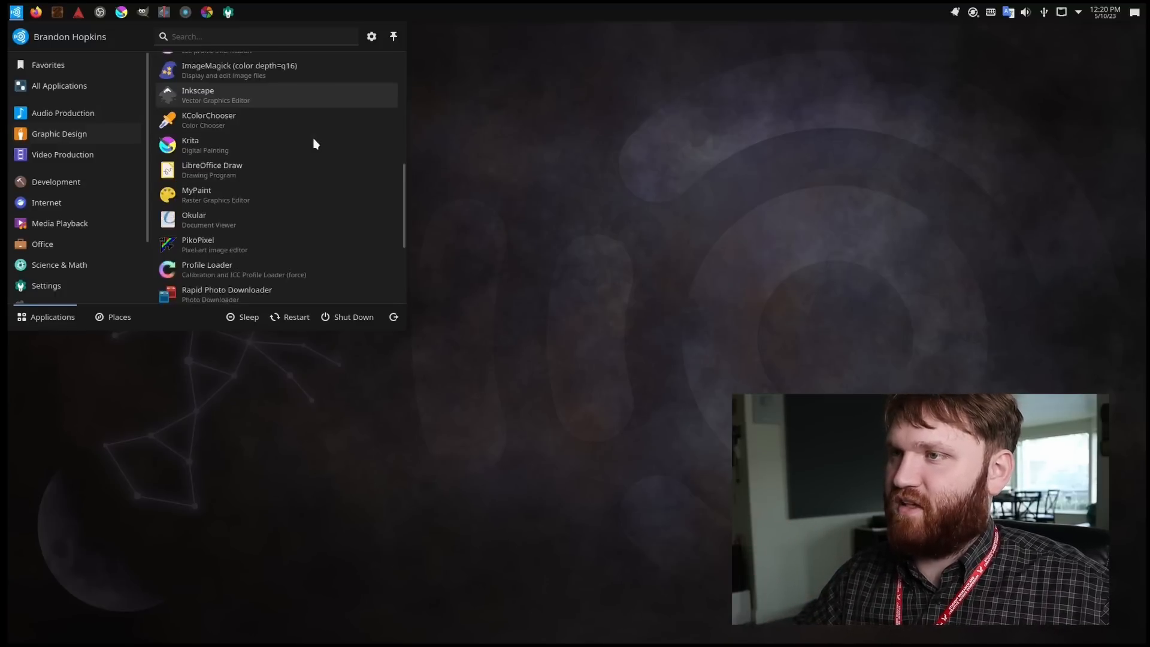
{"action": "left_click", "coordinate": [56, 180]}
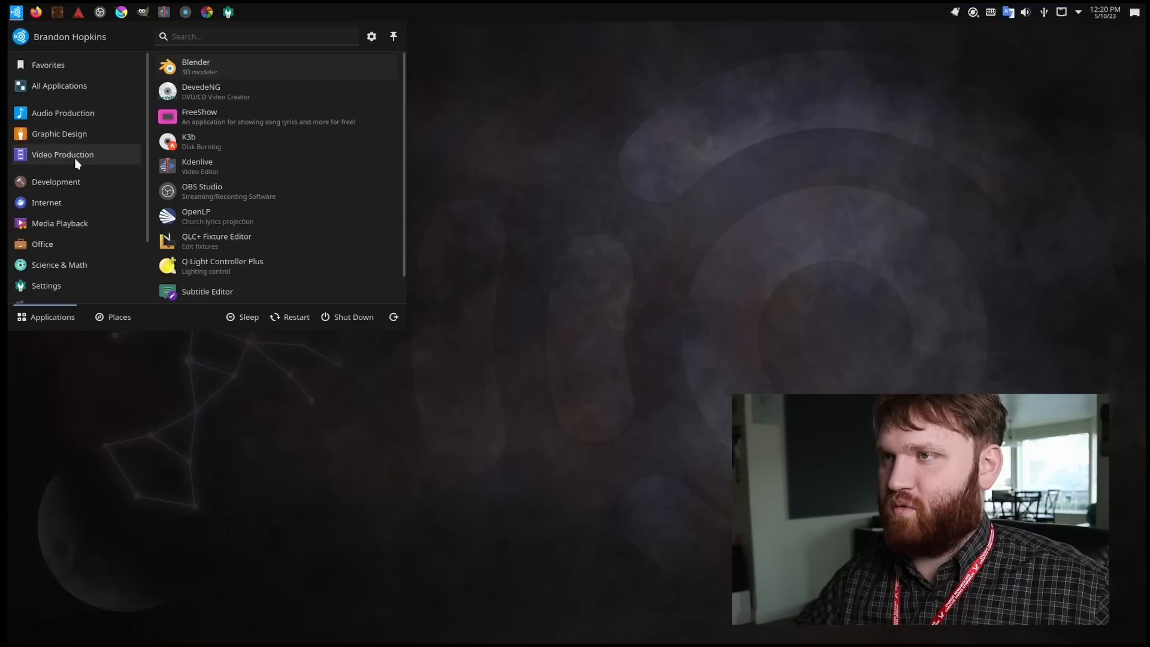
{"action": "left_click", "coordinate": [56, 181]}
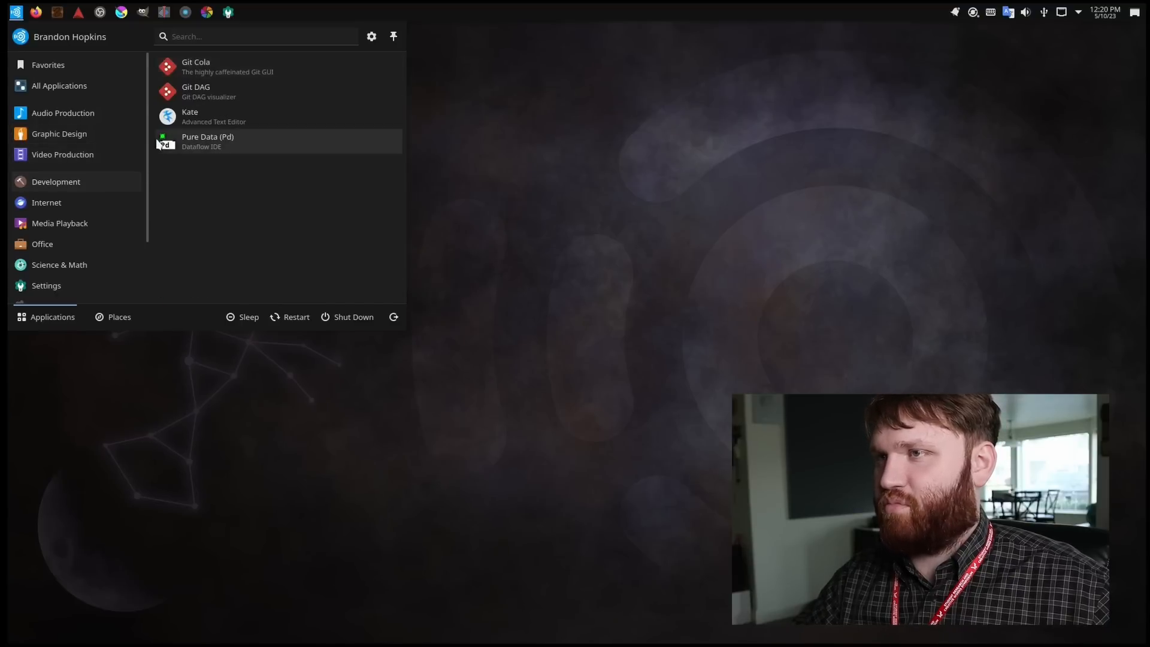
{"action": "left_click", "coordinate": [62, 154]}
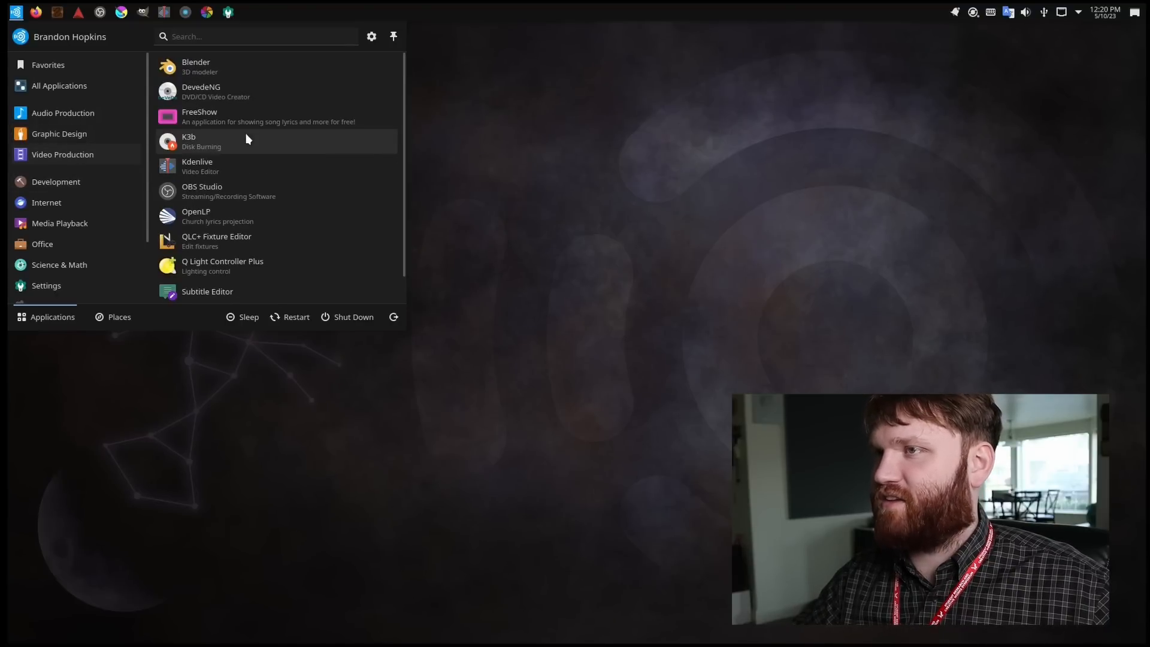
{"action": "scroll", "scroll_direction": "down", "scroll_amount": 3}
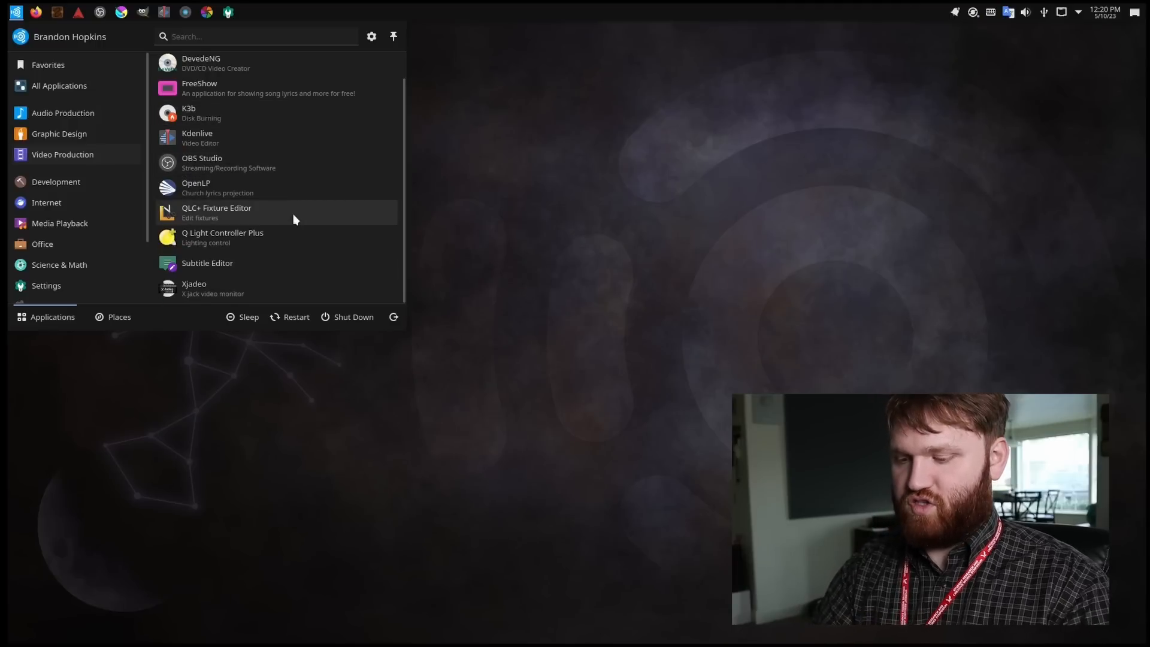
- Browse the Internet, Media Playback and Office app categories
{"action": "type", "text": "o"}
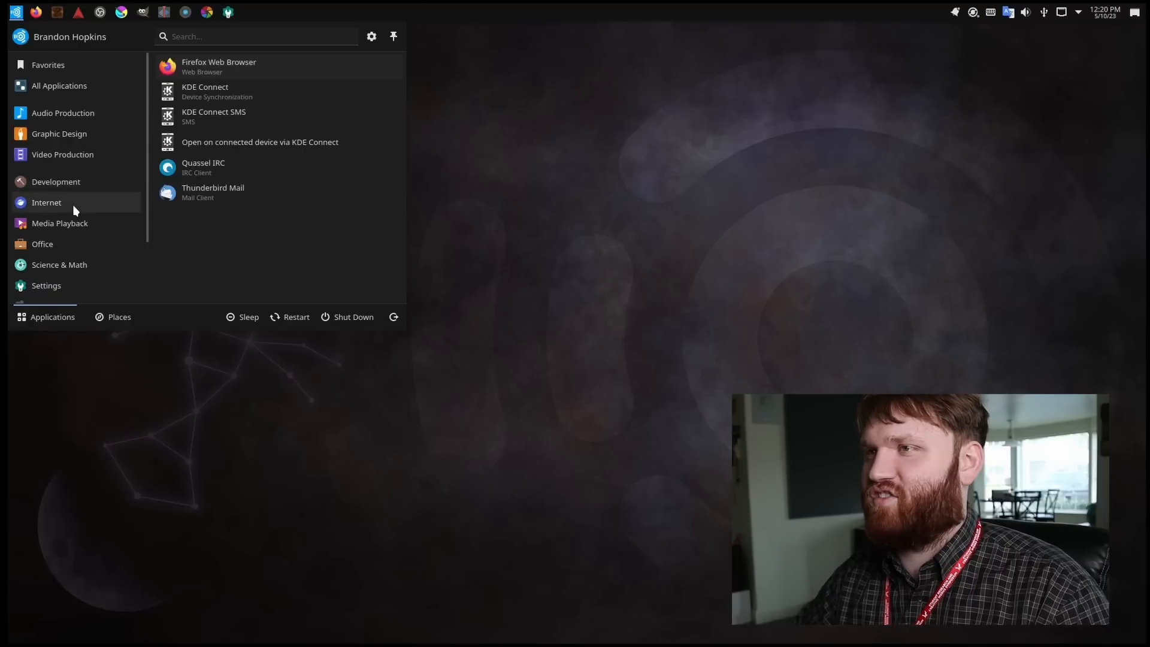
{"action": "left_click", "coordinate": [42, 243]}
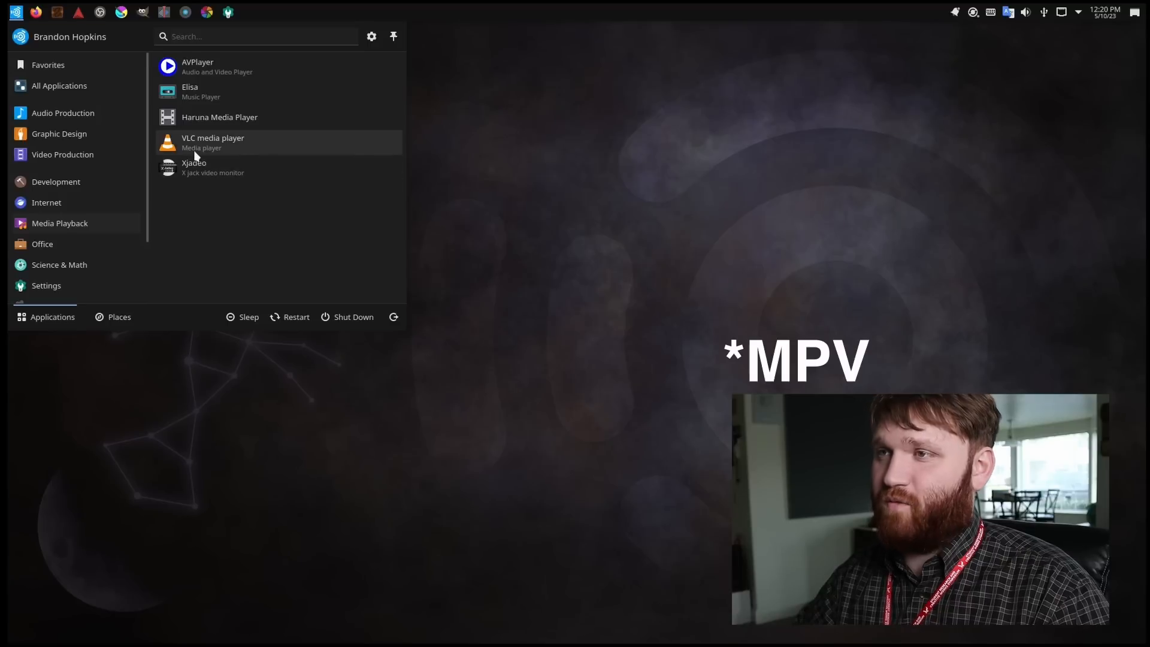
{"action": "mouse_move", "coordinate": [226, 91]}
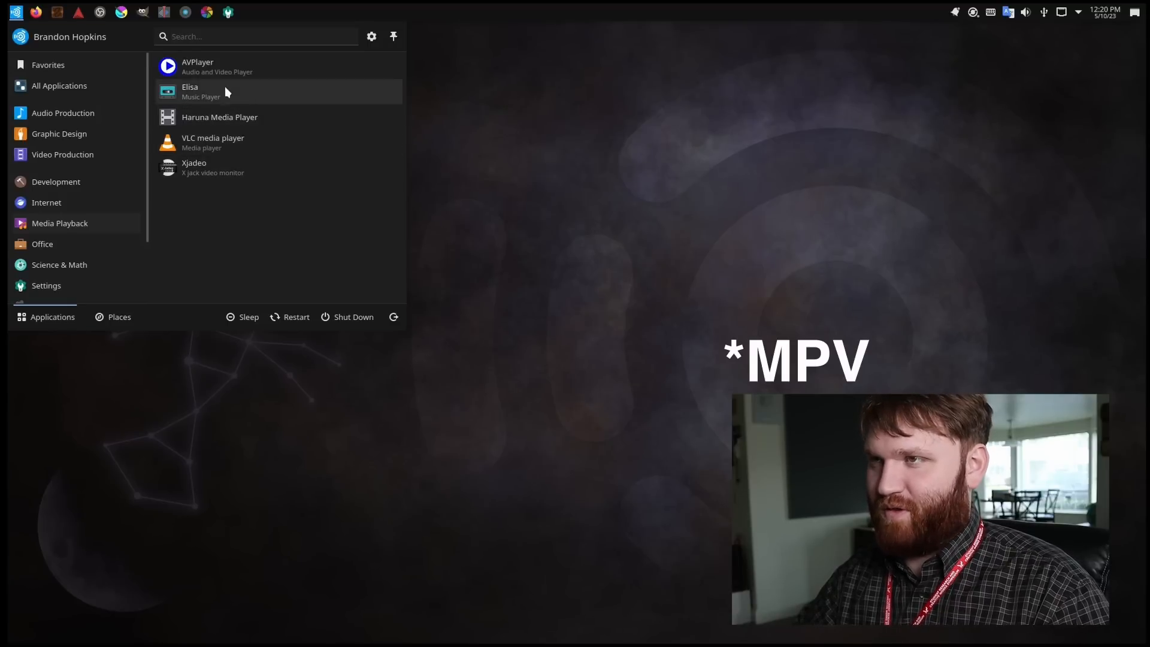
{"action": "left_click", "coordinate": [42, 243]}
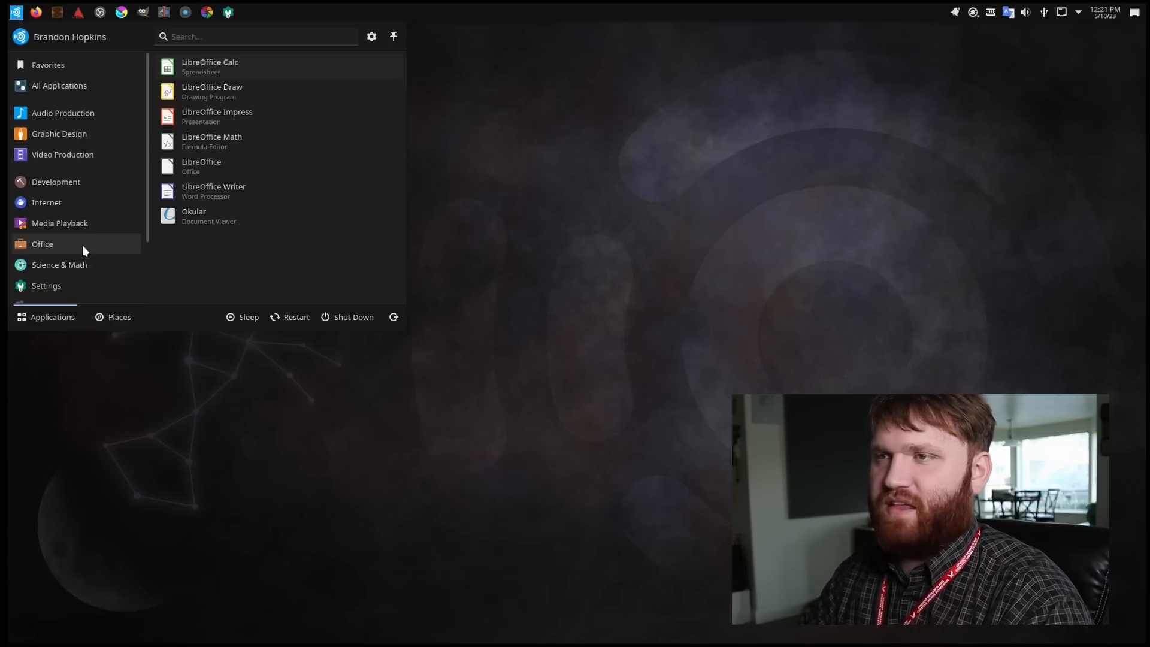
{"action": "left_click", "coordinate": [44, 289]}
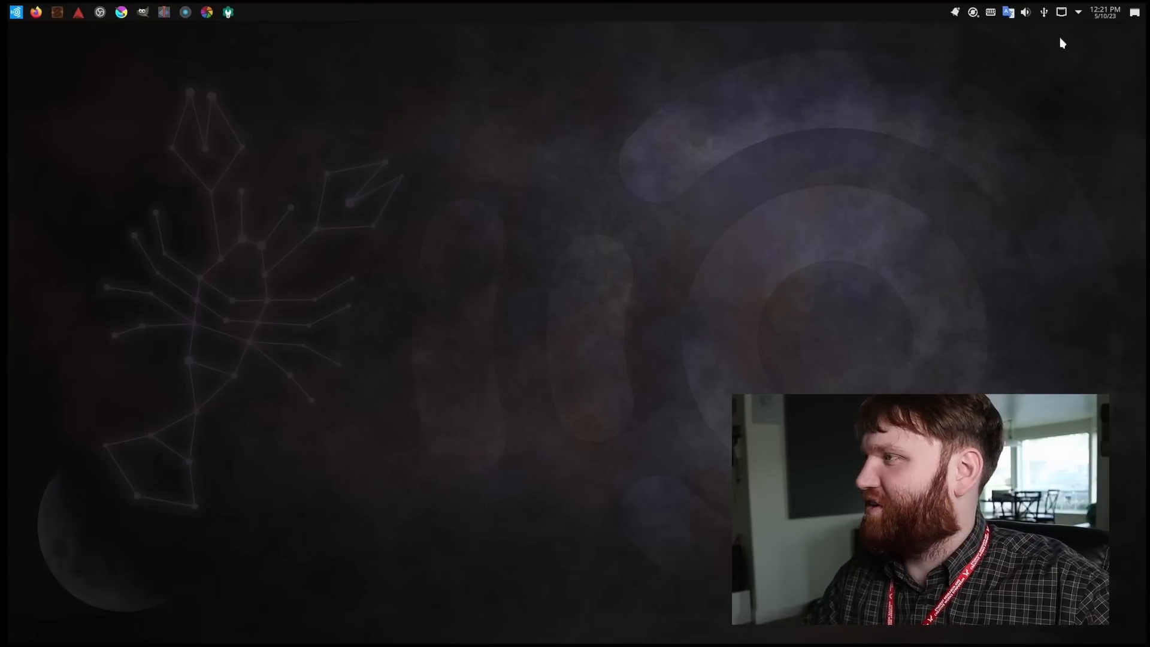
- Launch the Discover software centre from the top panel and let its home page load
{"action": "left_click", "coordinate": [14, 12]}
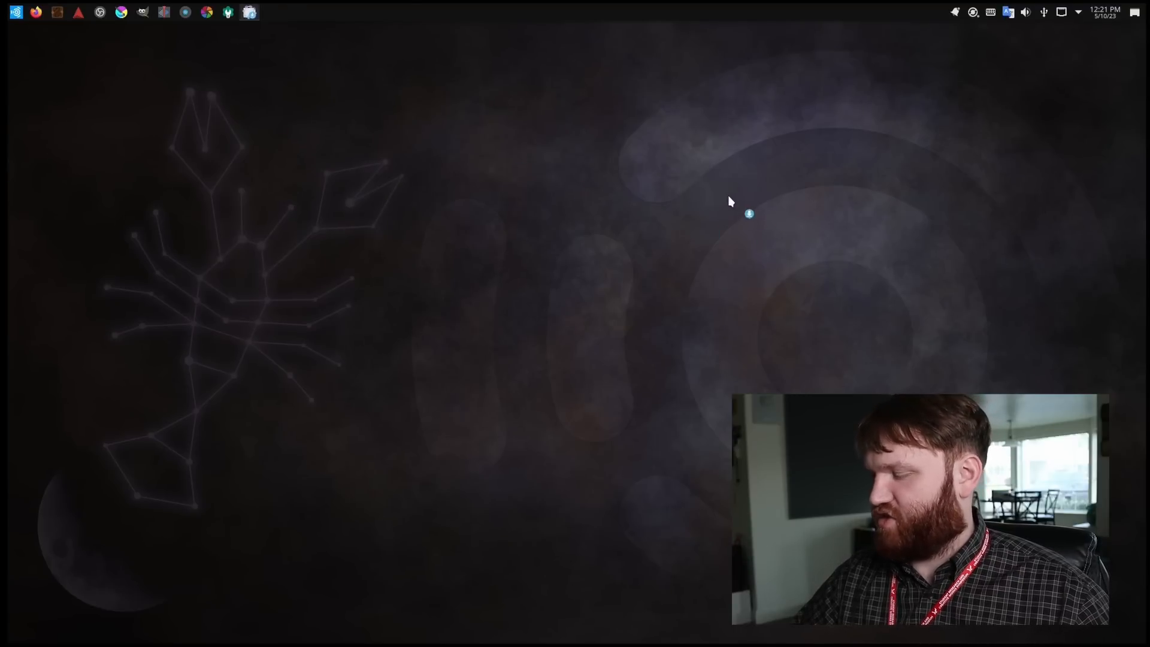
{"action": "left_click", "coordinate": [249, 12]}
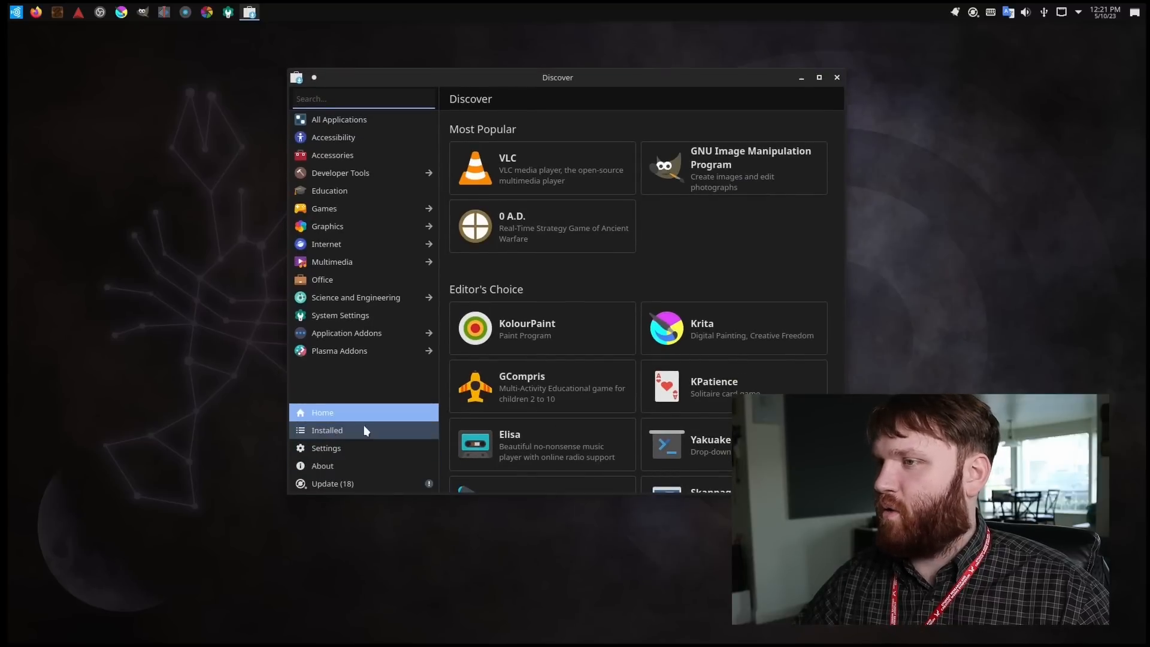
- Browse Discover's Installed list of 307 items from git-man and GNOME Color Manager down to LibreOffice Writer
{"action": "left_click", "coordinate": [327, 430]}
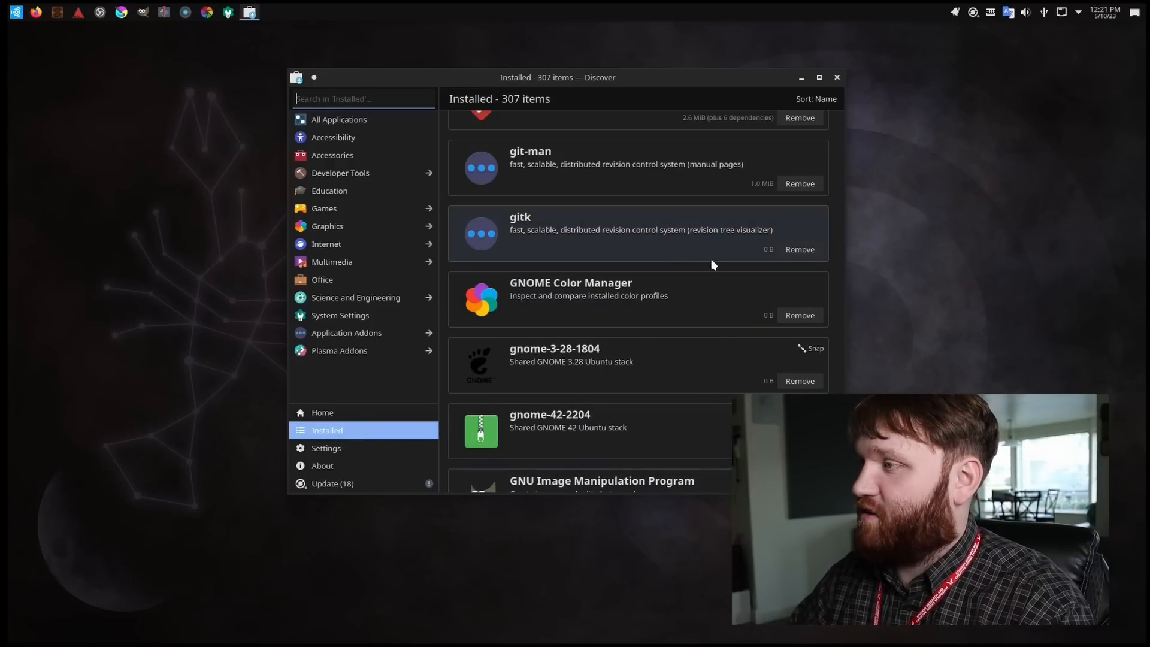
{"action": "scroll", "scroll_direction": "down", "scroll_amount": 3}
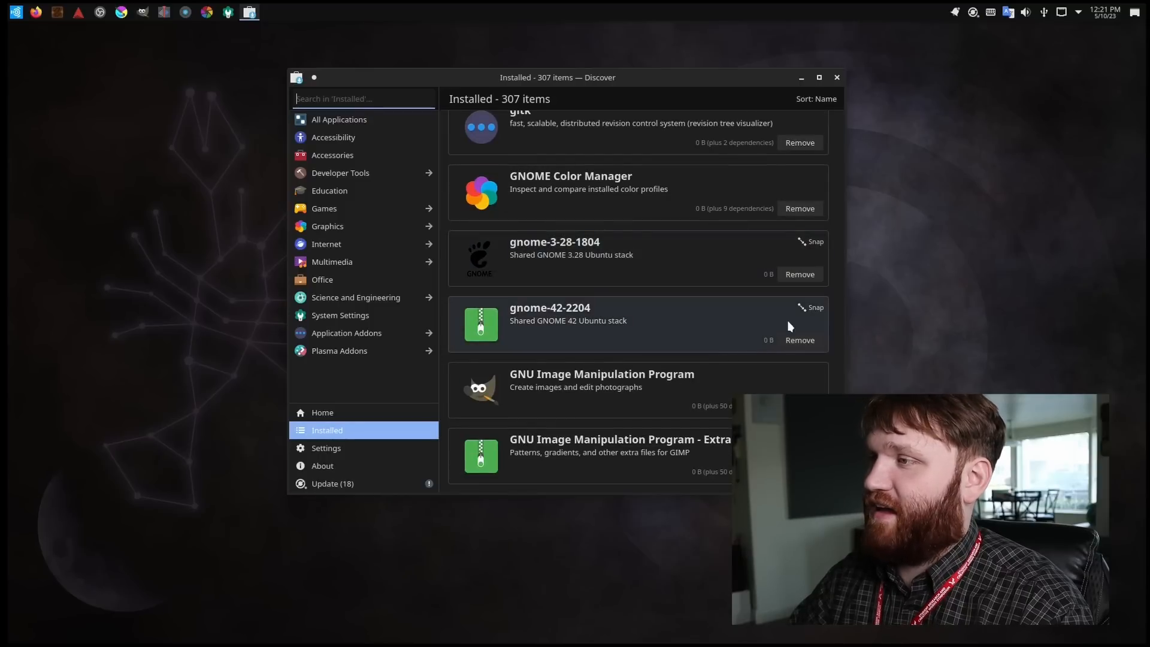
{"action": "scroll", "scroll_direction": "down", "scroll_amount": 3}
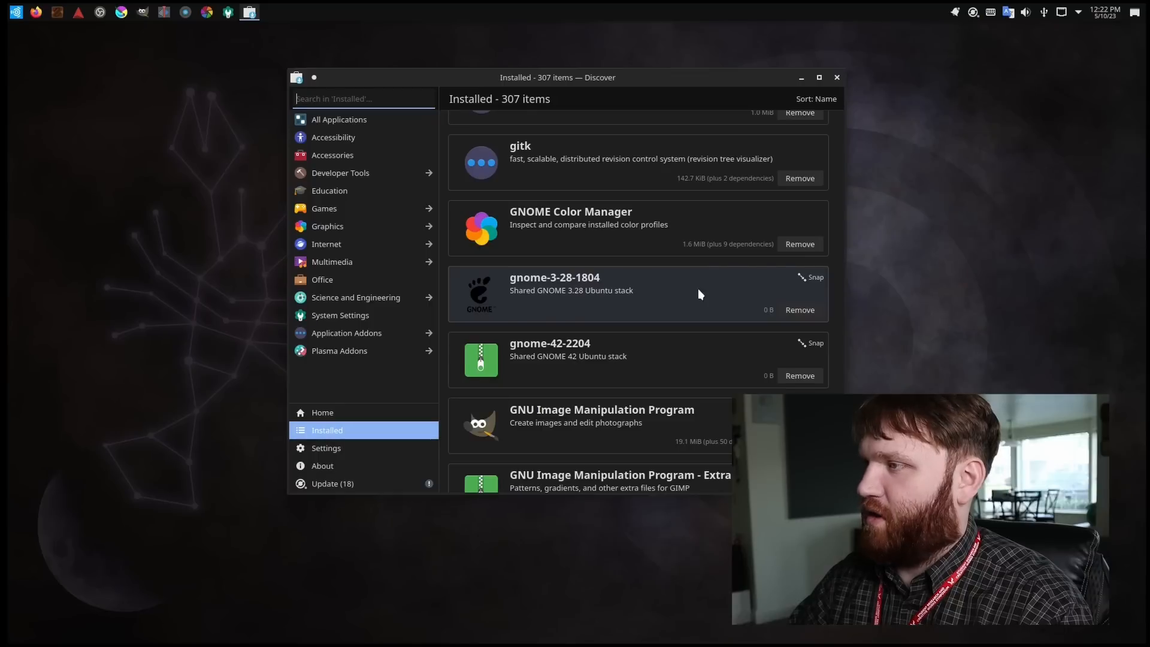
{"action": "scroll", "scroll_direction": "down", "scroll_amount": 3}
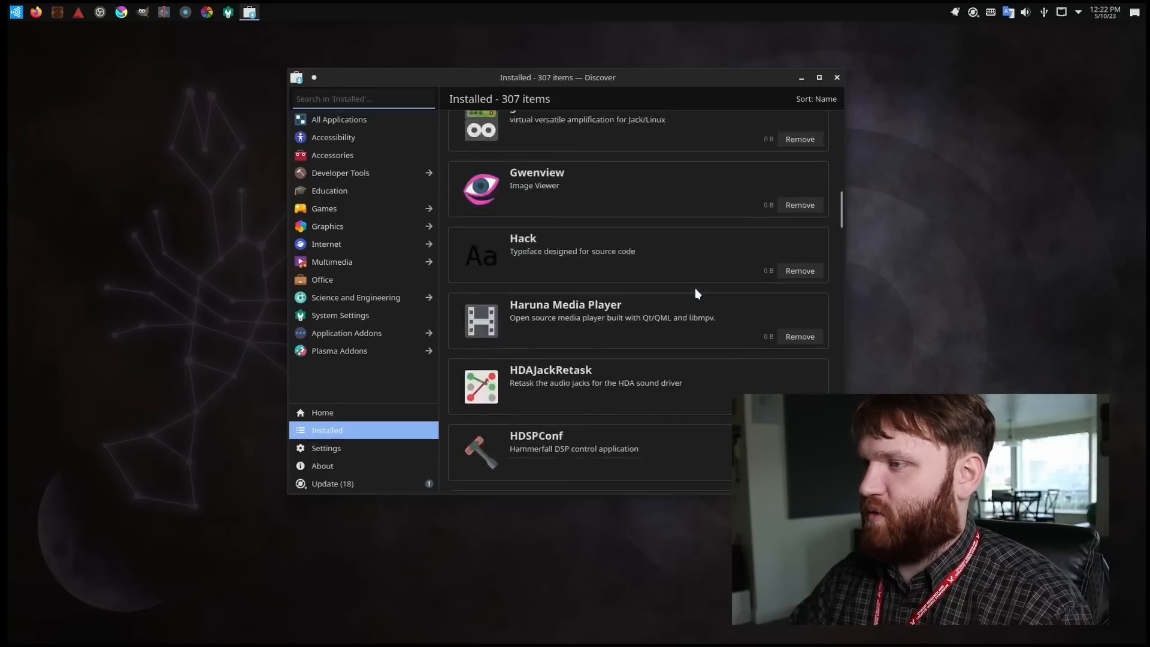
{"action": "scroll", "scroll_direction": "down", "scroll_amount": 3}
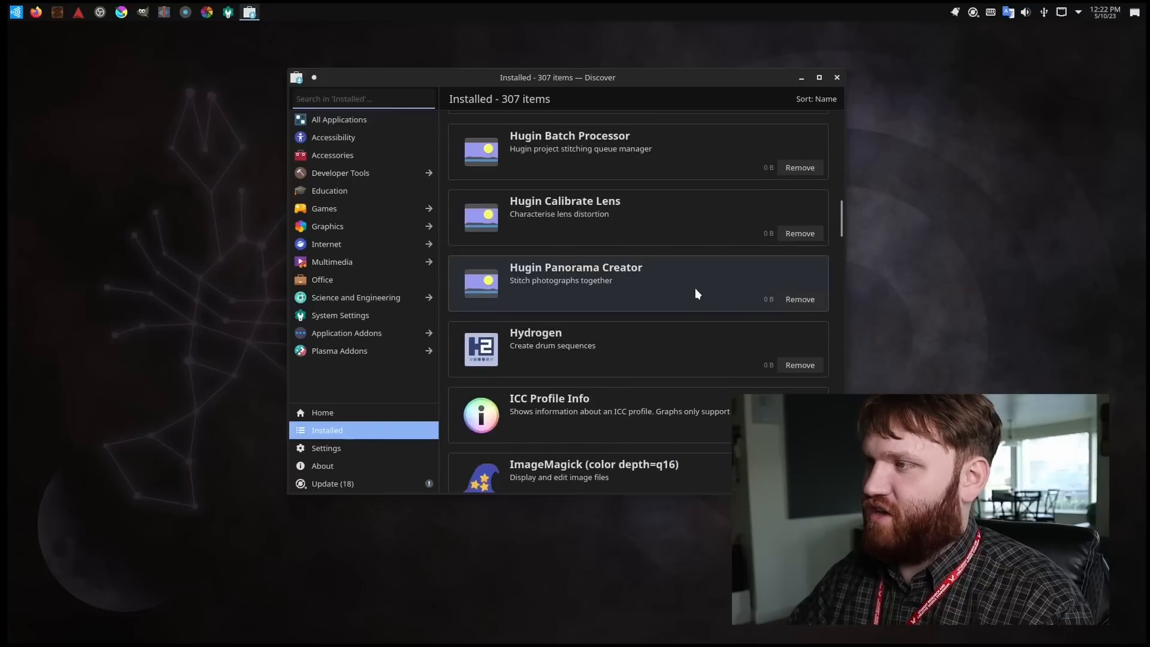
{"action": "scroll", "scroll_direction": "down", "scroll_amount": 3}
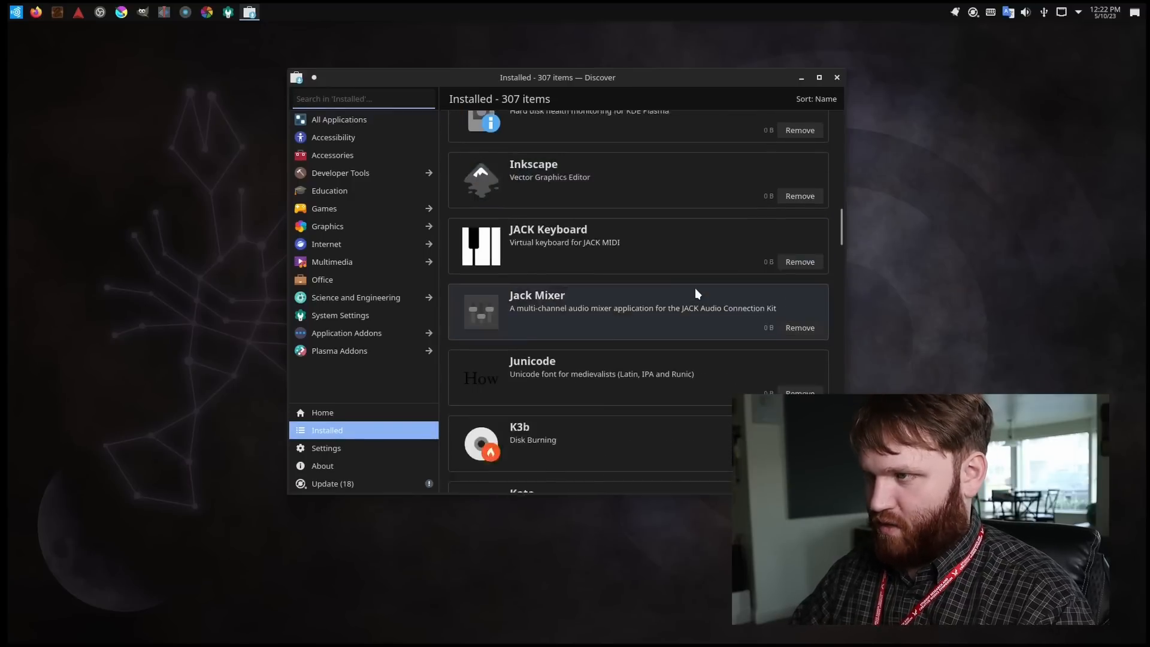
{"action": "scroll", "scroll_direction": "down", "scroll_amount": 3}
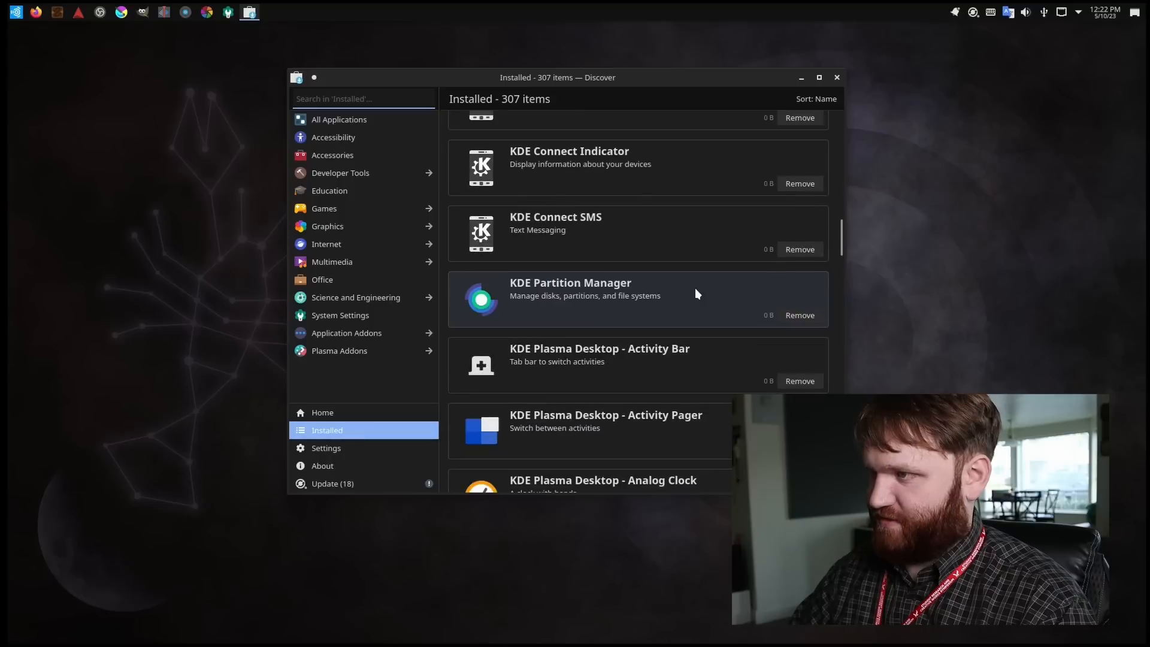
{"action": "scroll", "scroll_direction": "down", "scroll_amount": 3}
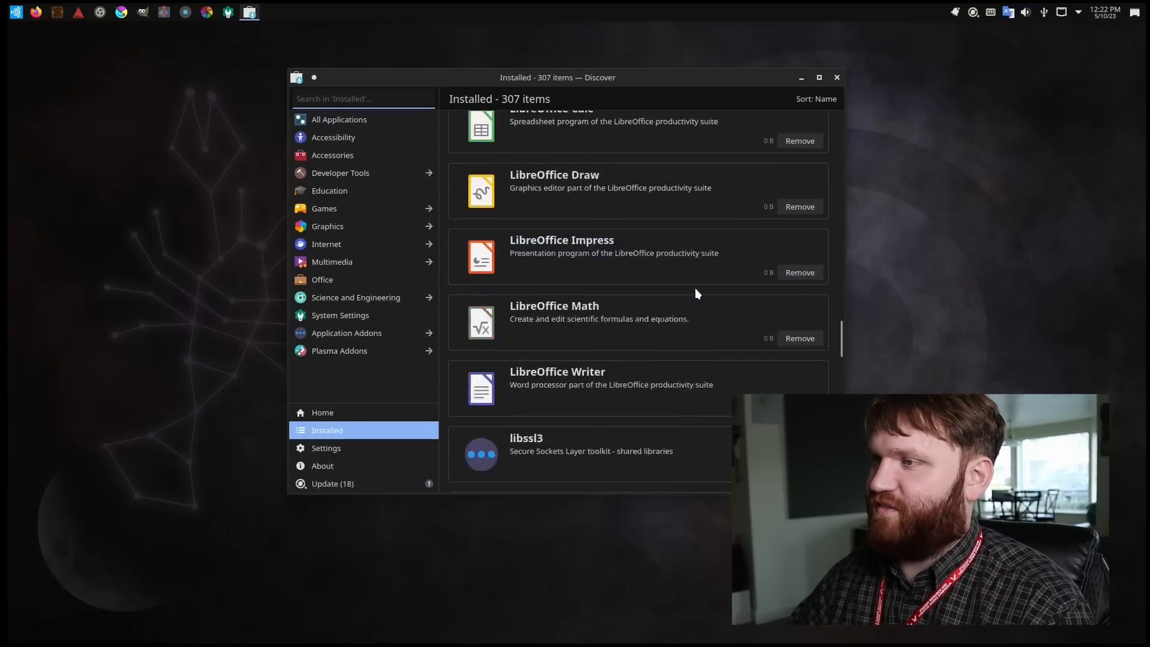
{"action": "scroll", "scroll_direction": "down", "scroll_amount": 3}
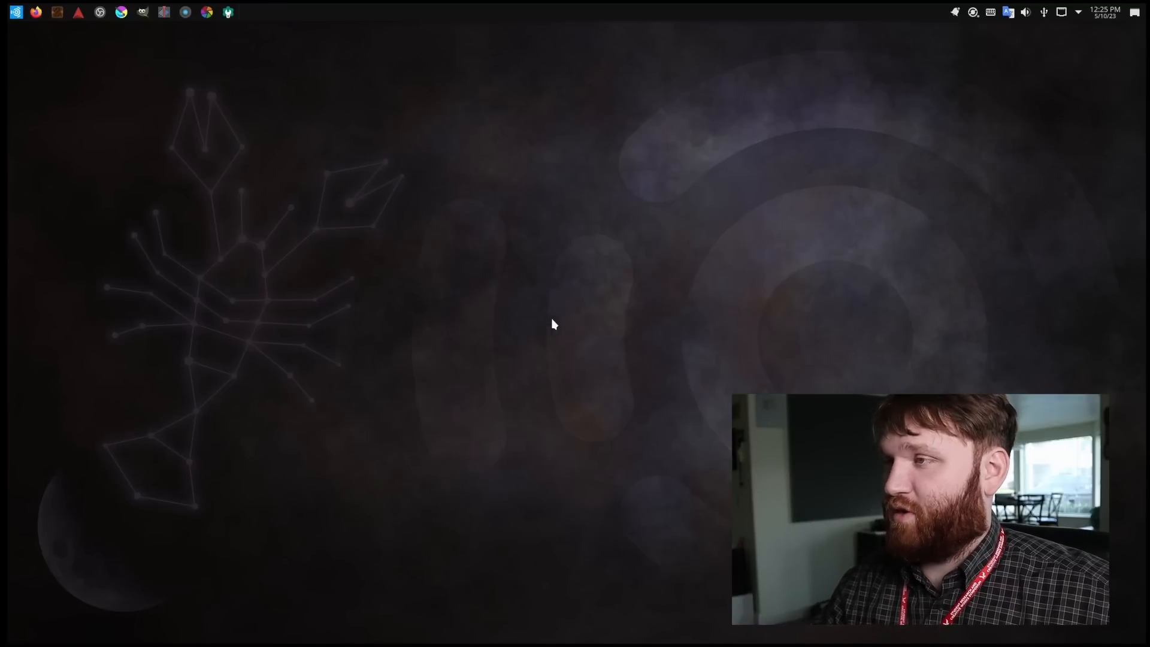
{"action": "mouse_move", "coordinate": [1021, 203]}
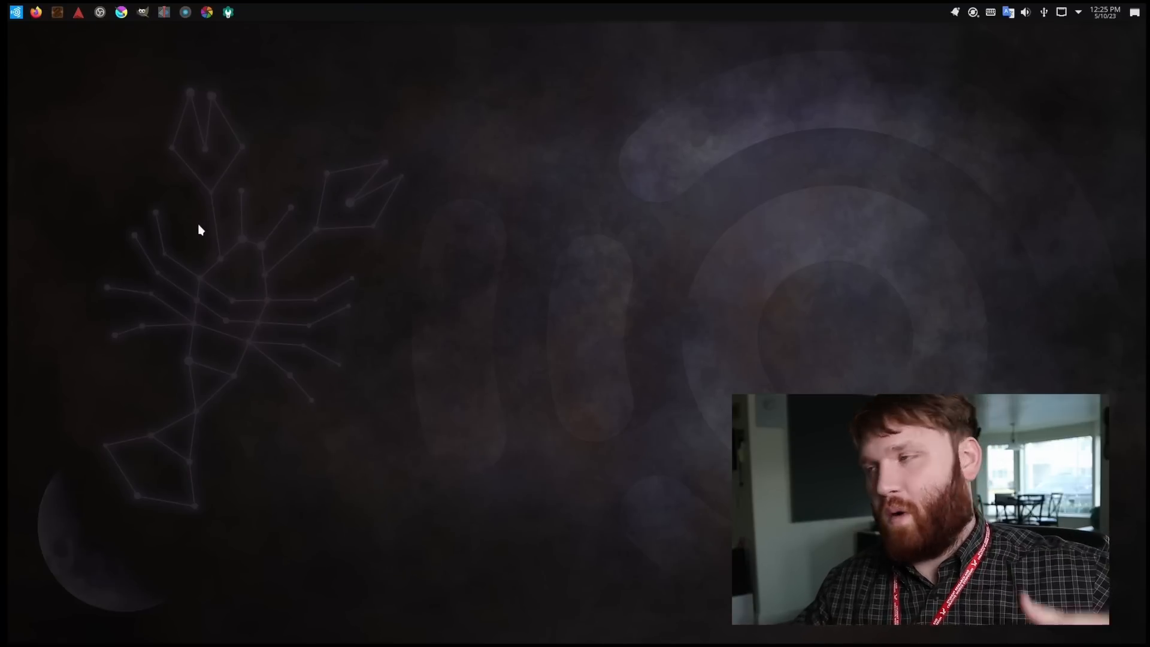
{"action": "mouse_move", "coordinate": [456, 218]}
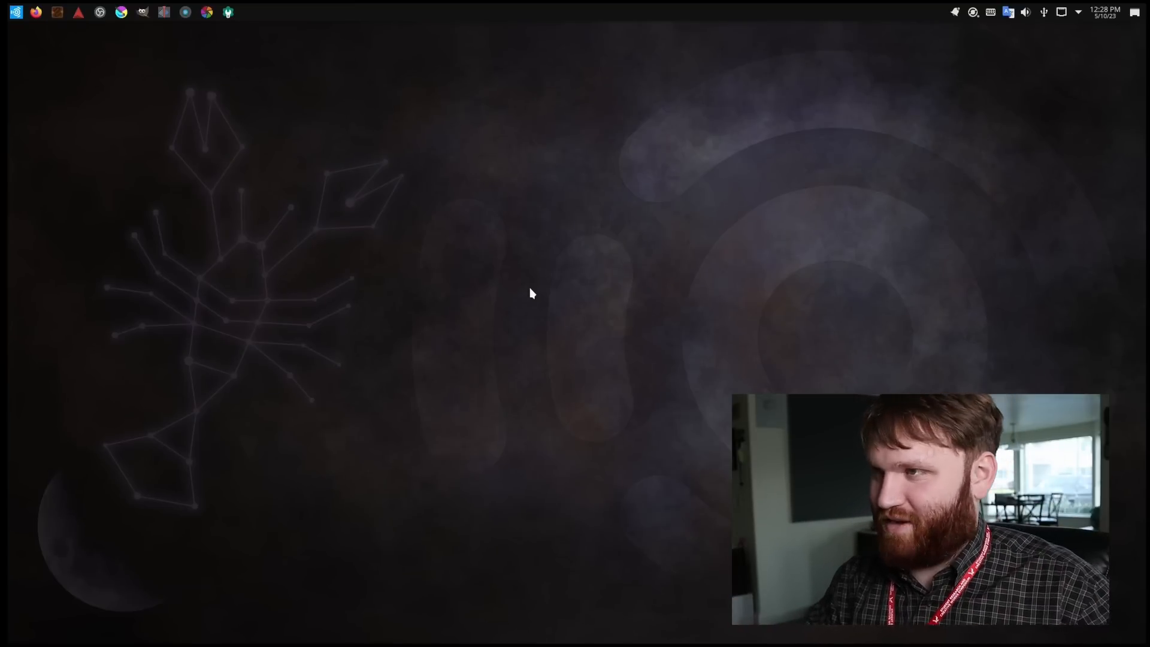
{"action": "mouse_move", "coordinate": [613, 245]}
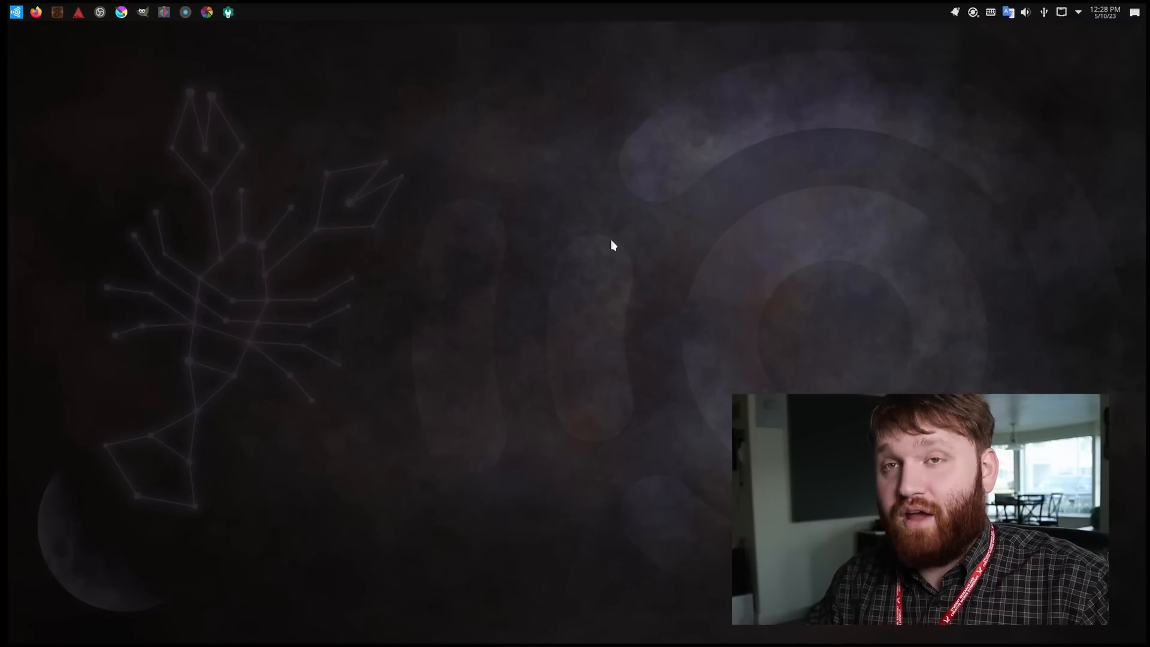